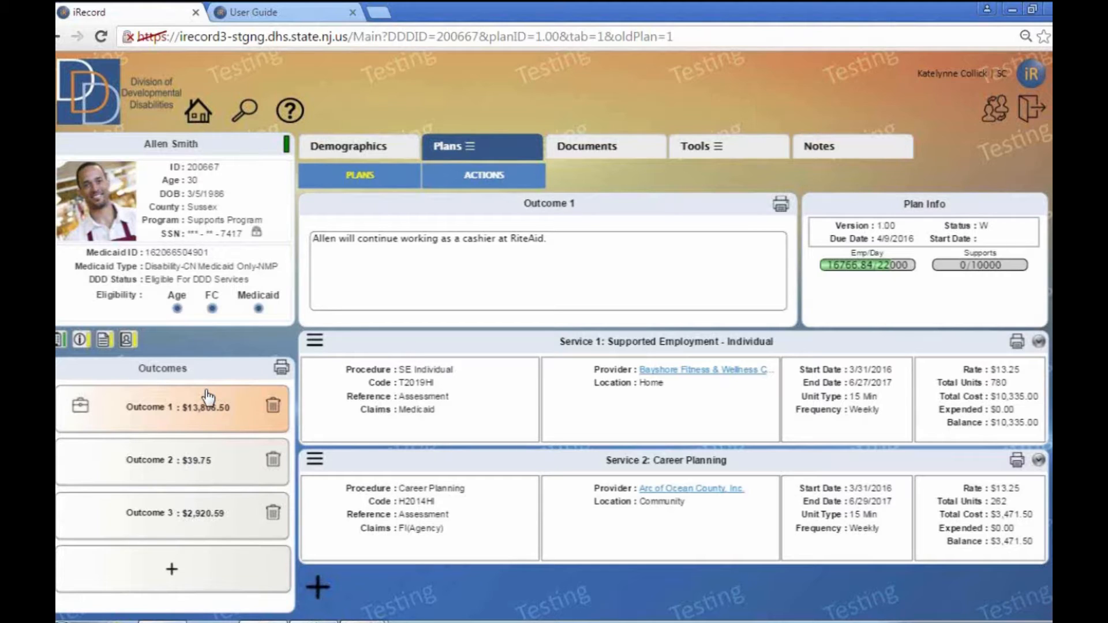
mouse_move(208, 419)
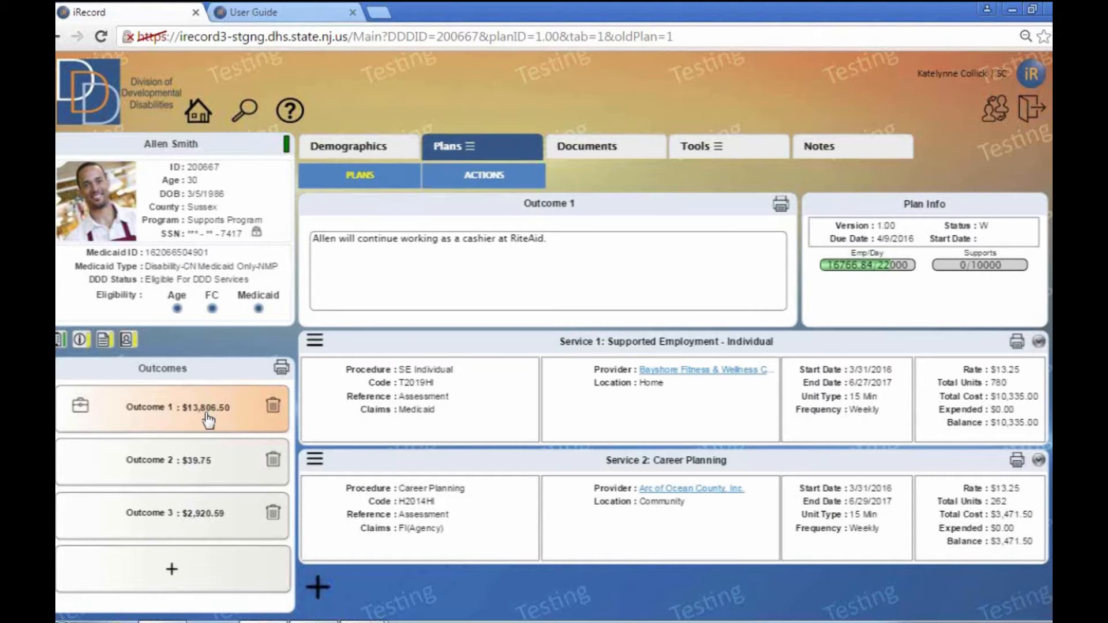
mouse_move(206, 419)
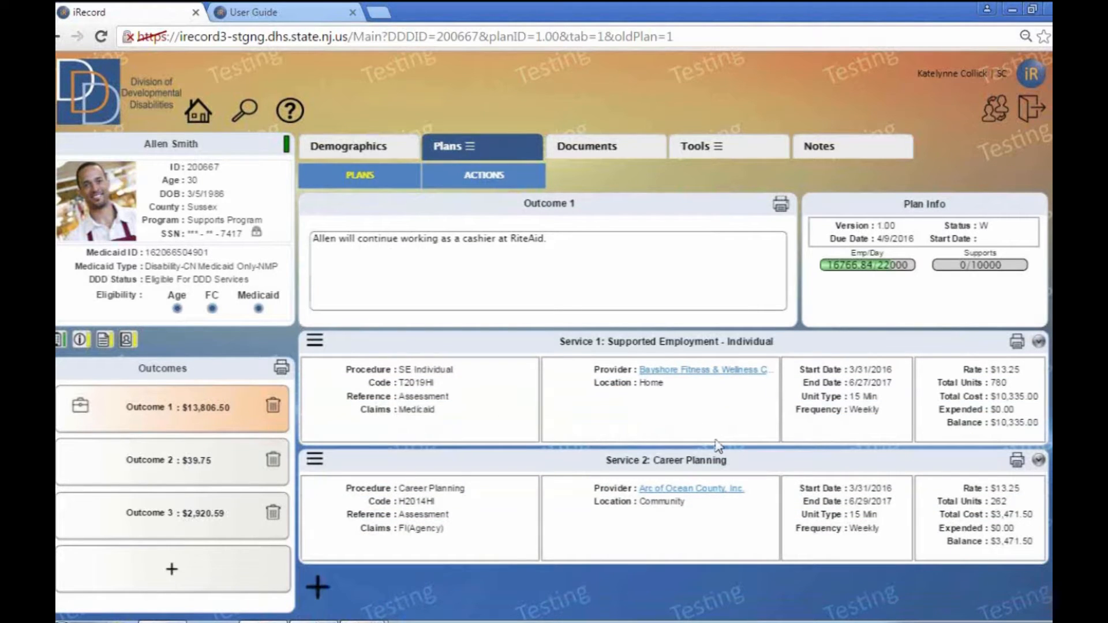
mouse_move(643, 428)
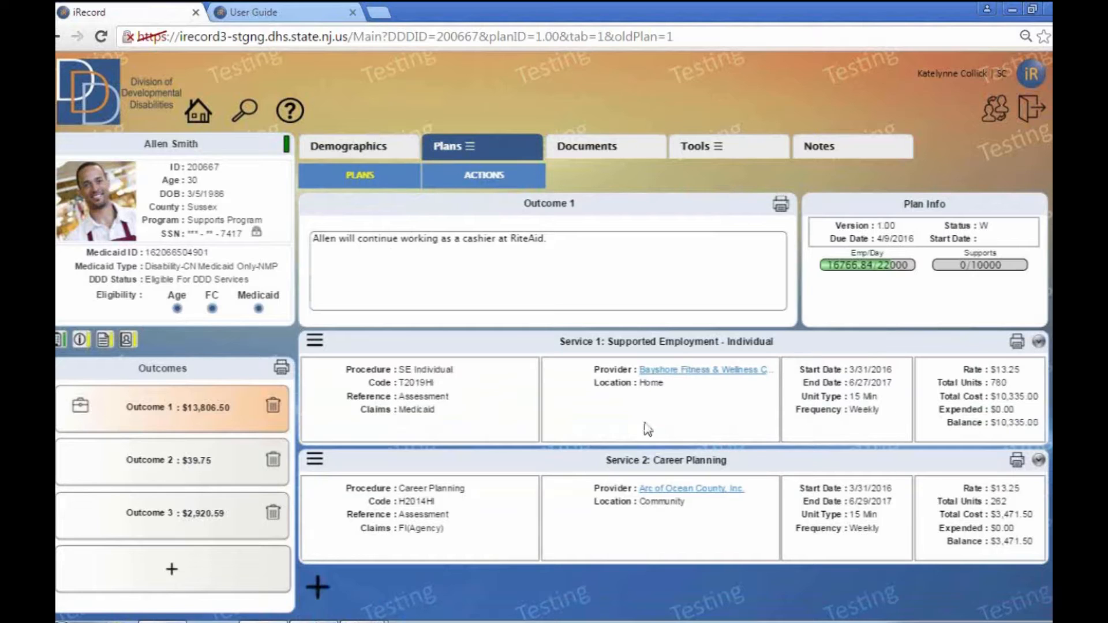
mouse_move(706, 367)
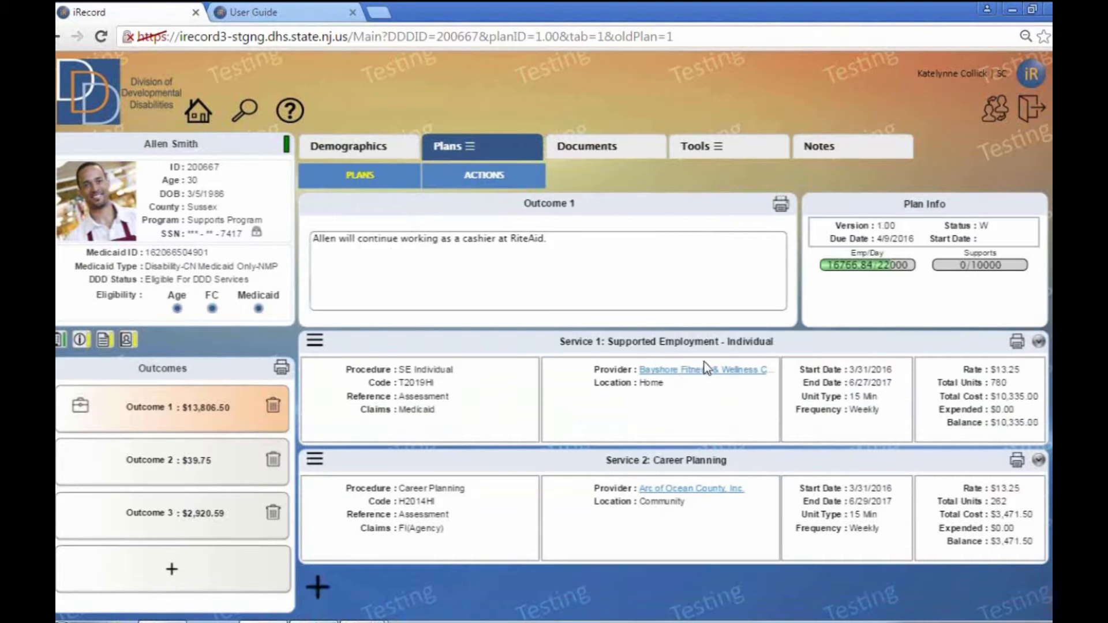
mouse_move(473, 376)
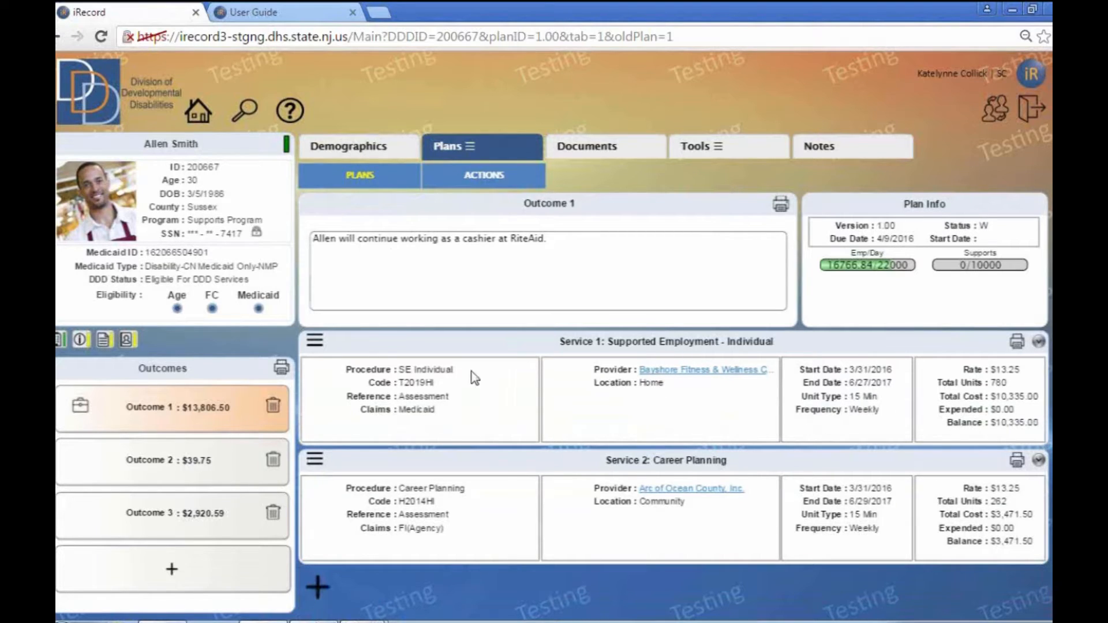
mouse_move(455, 426)
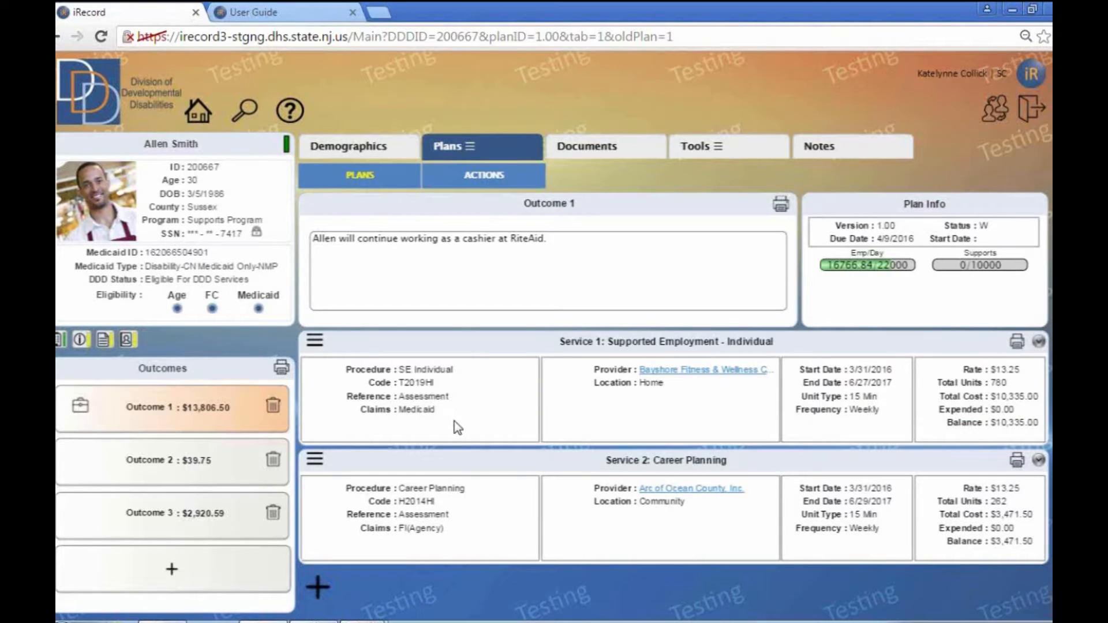
mouse_move(659, 367)
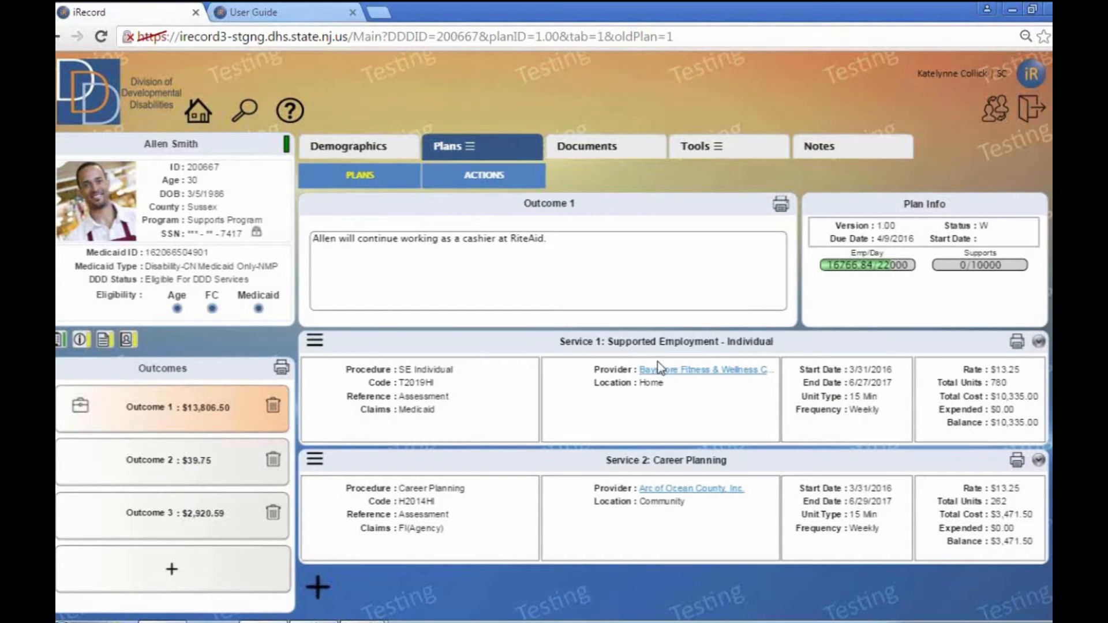
mouse_move(918, 386)
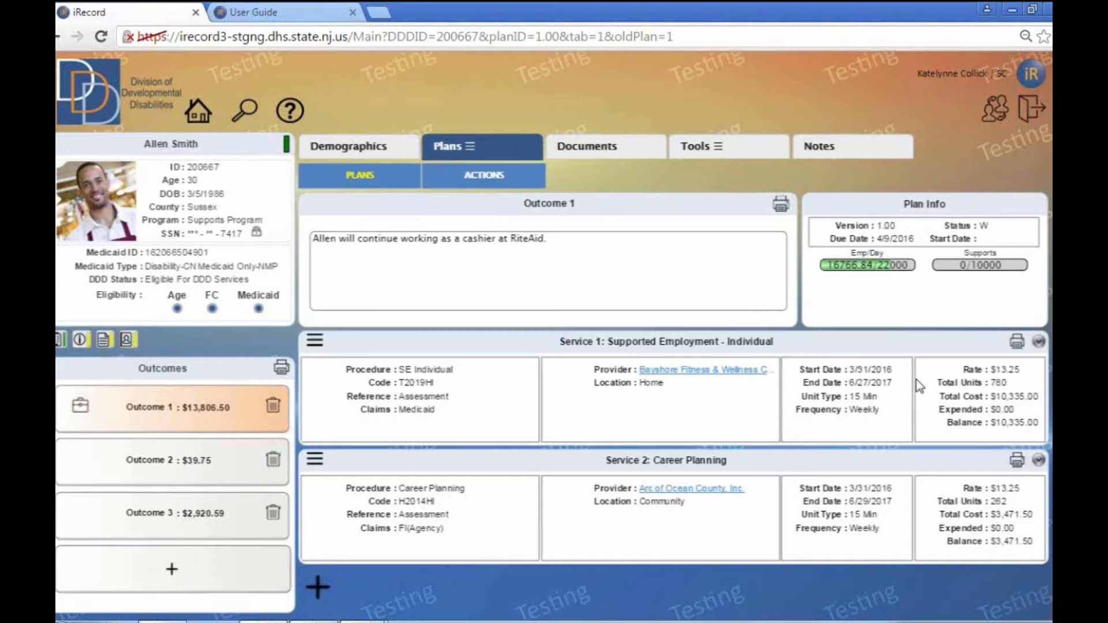
mouse_move(242, 571)
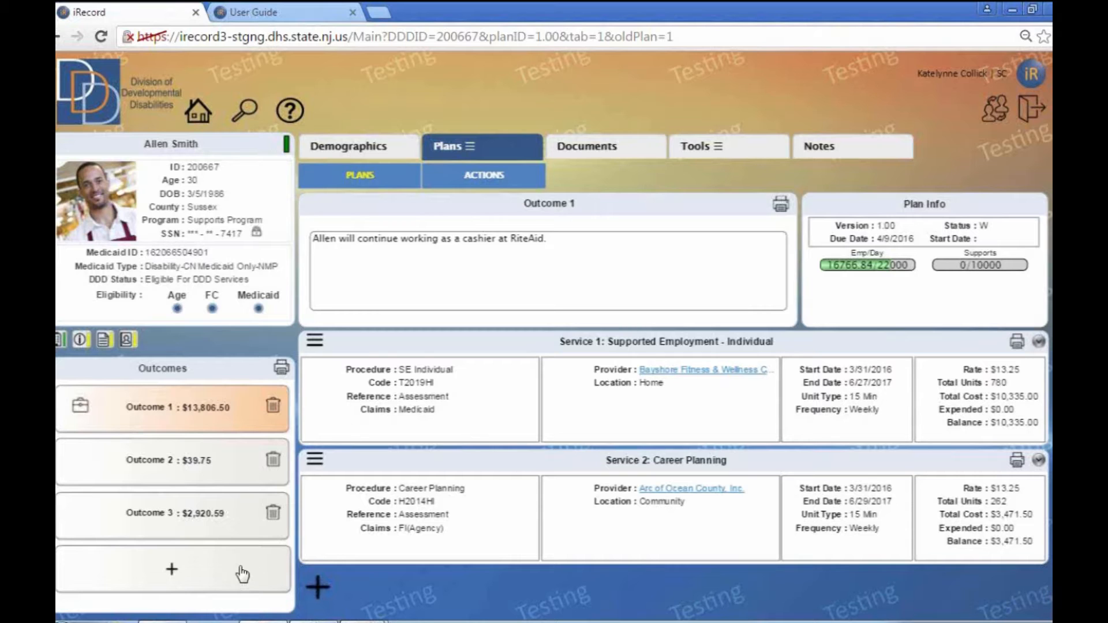
Add a new outcome and enter the description 'Maintain employment at Rite Aid'.
click(171, 568)
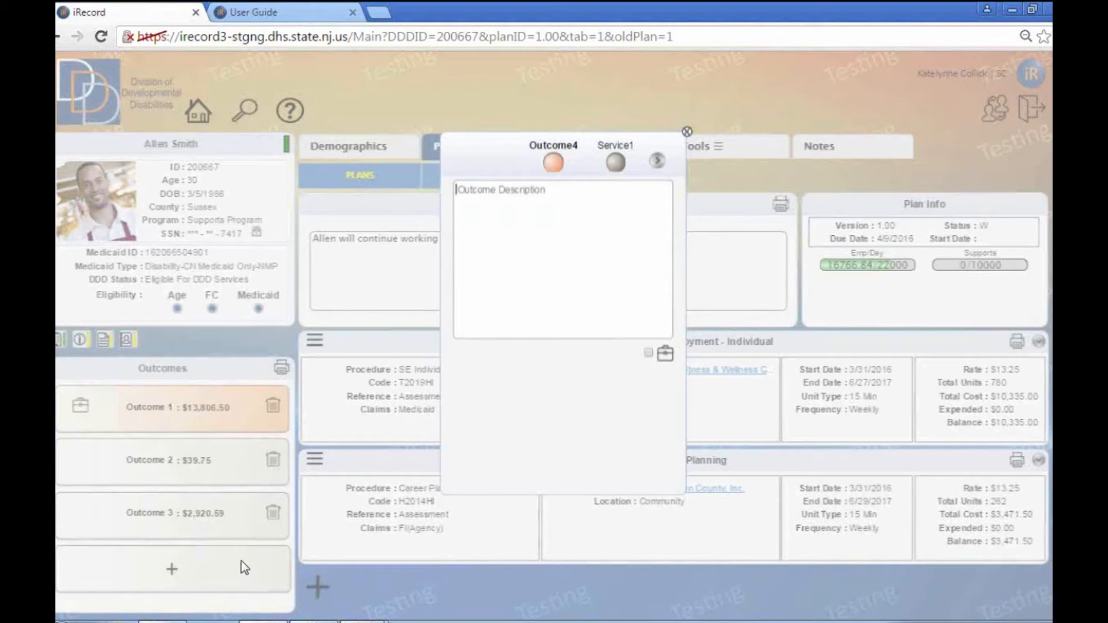
mouse_move(809, 125)
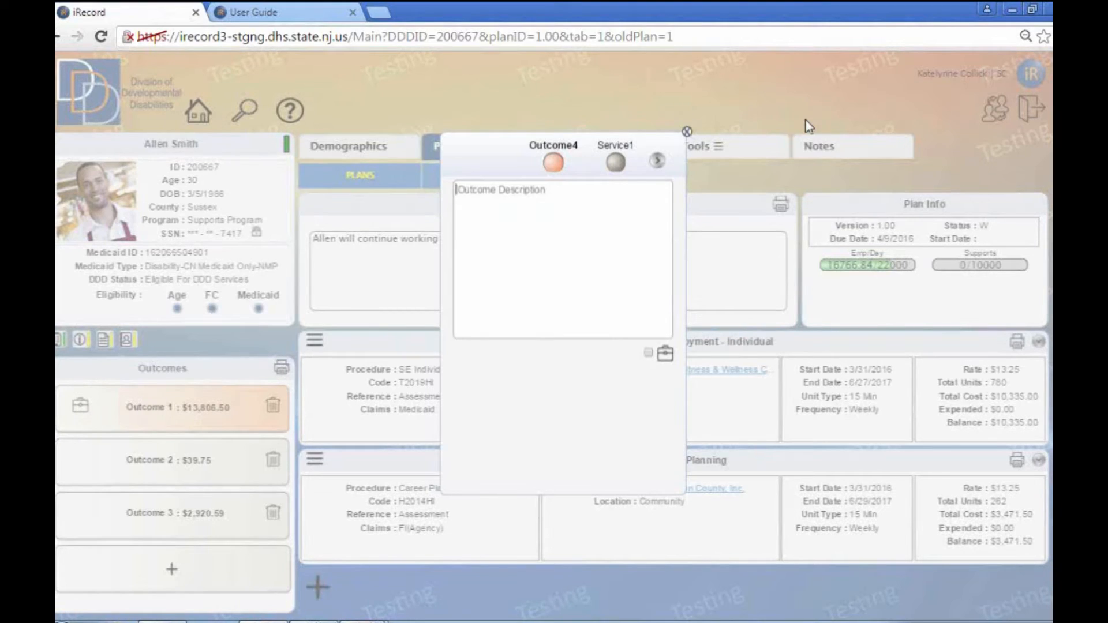
text(Maintain employ)
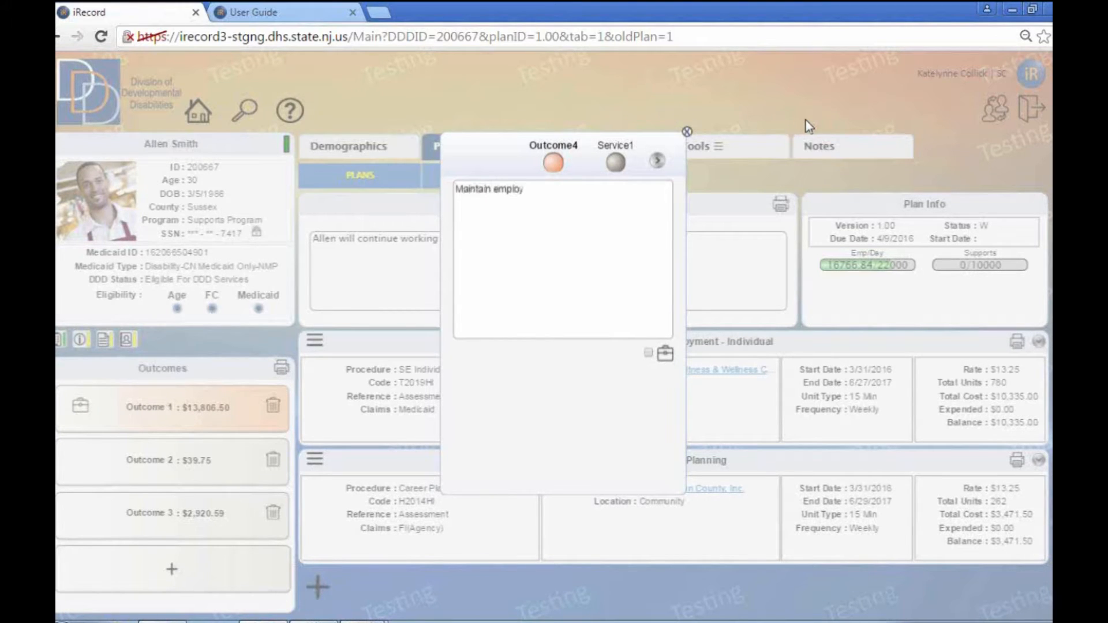
text(ment at R)
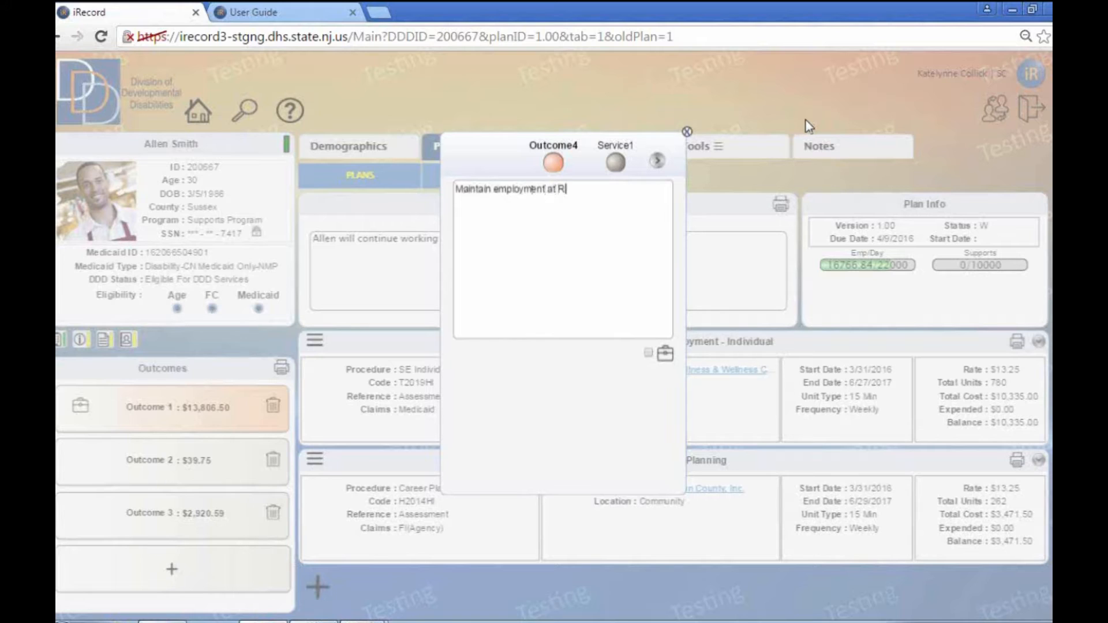
text(ite Aid)
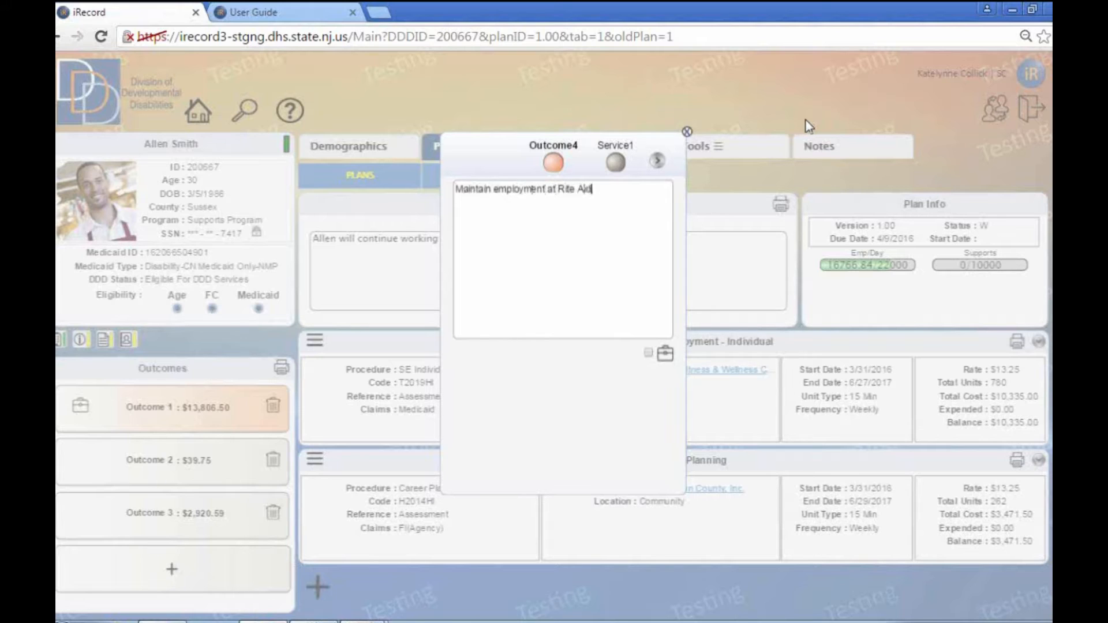
text(:)
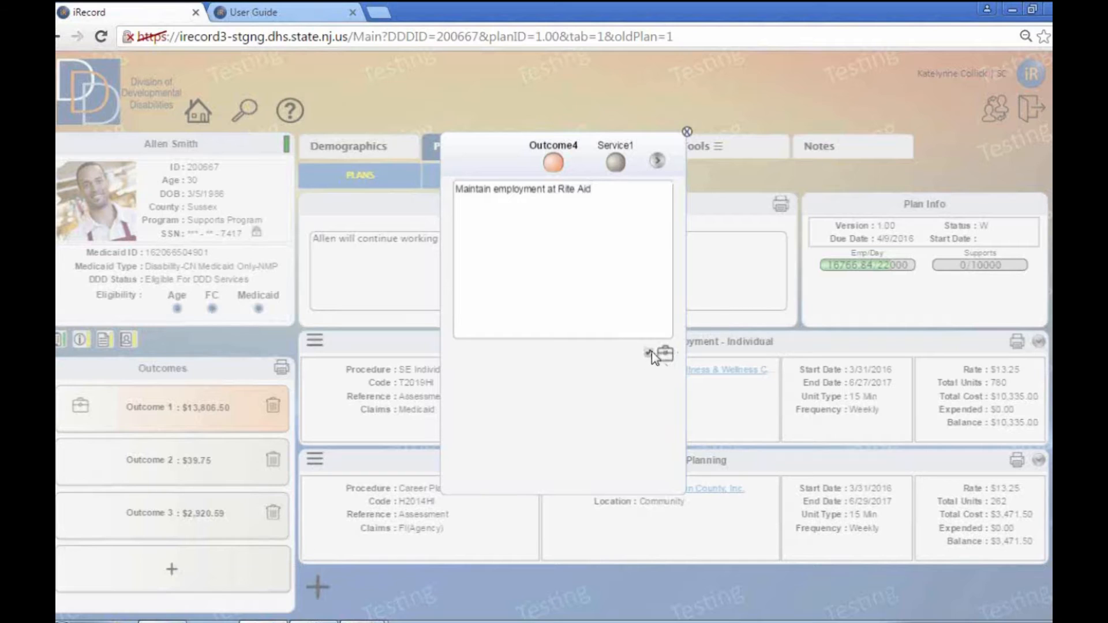
mouse_move(665, 356)
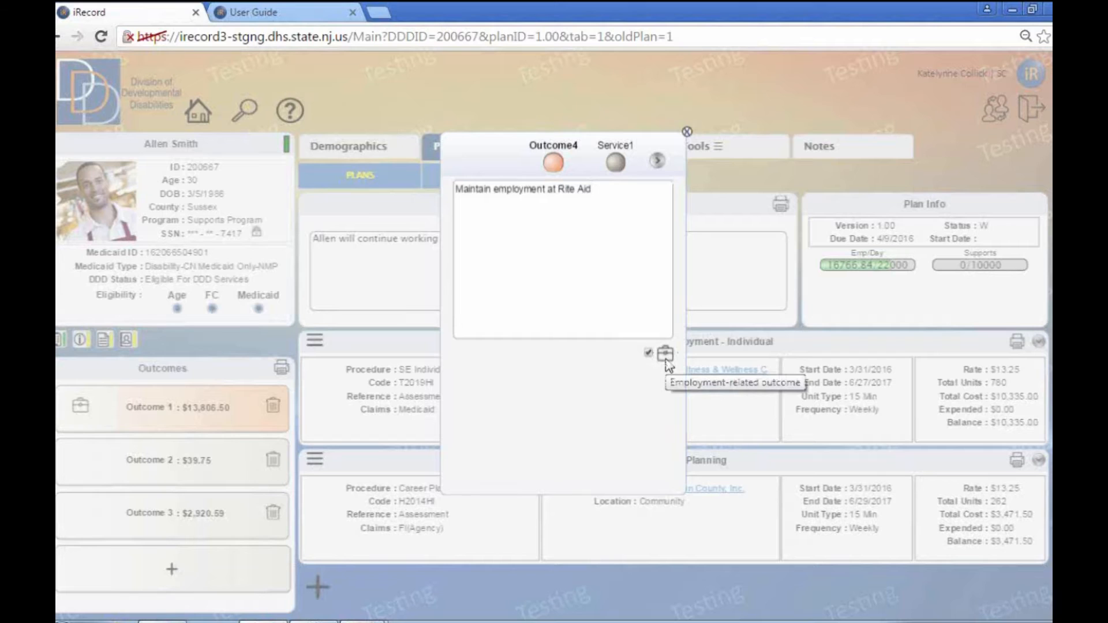
mouse_move(668, 168)
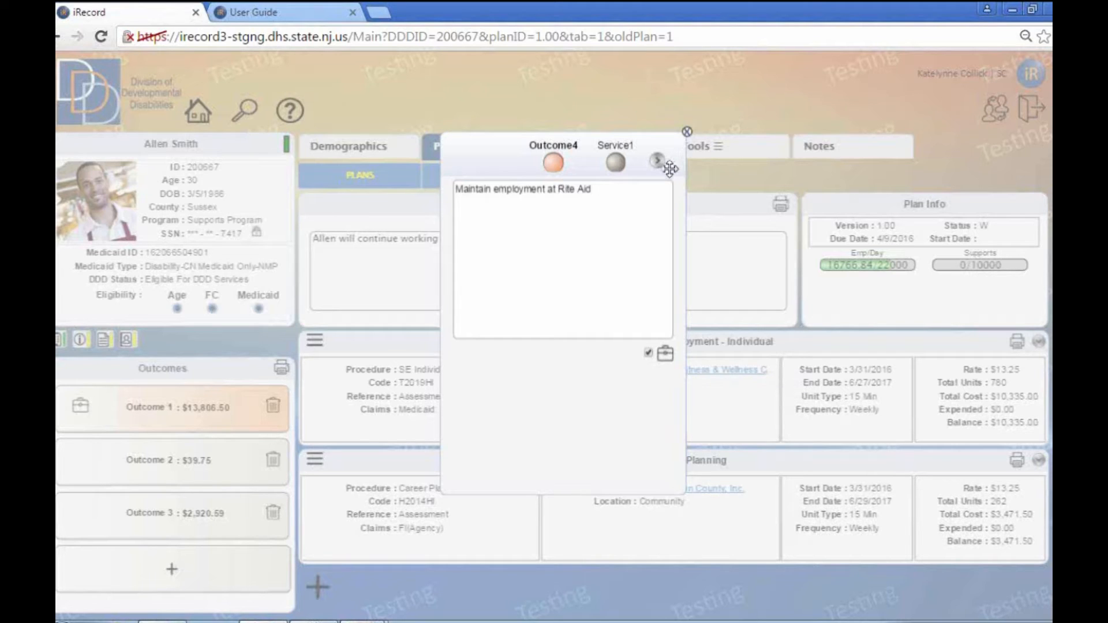
mouse_move(657, 169)
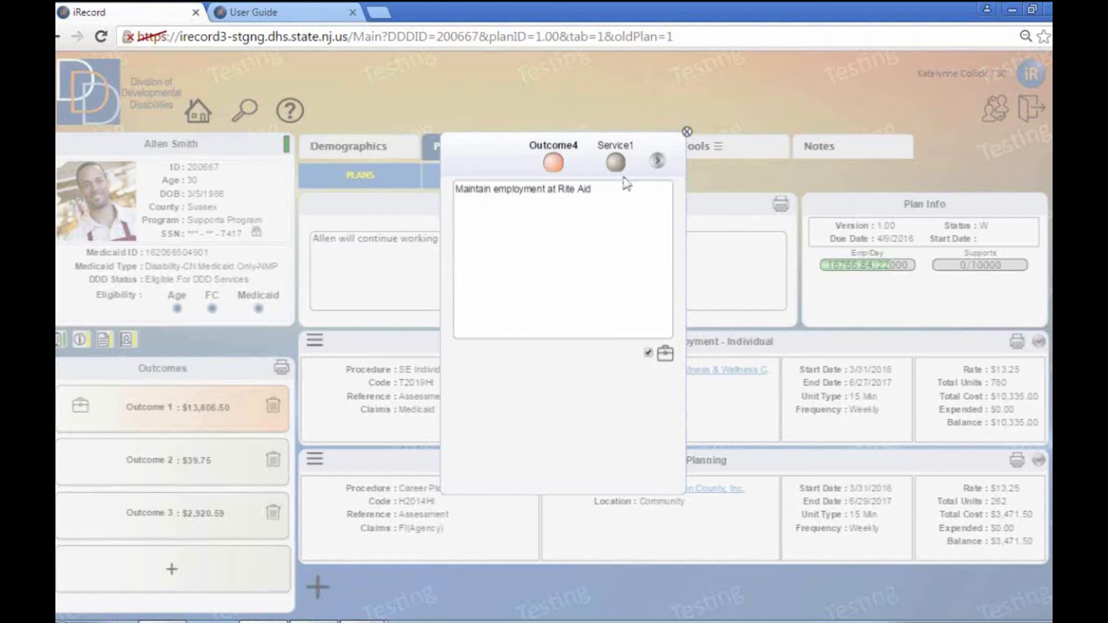
mouse_move(620, 198)
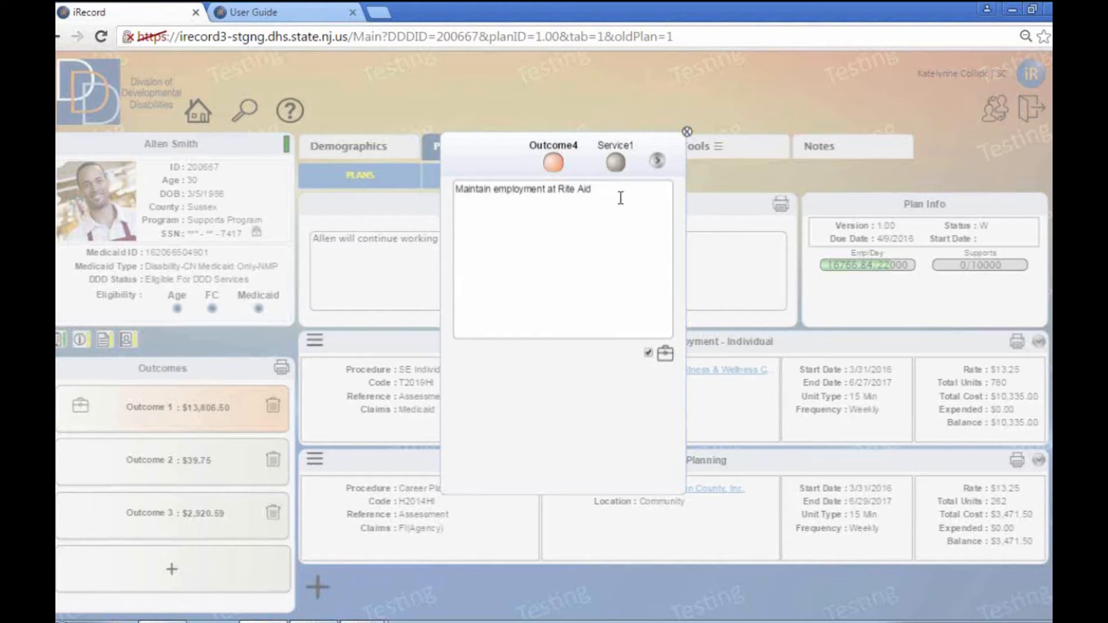
mouse_move(620, 197)
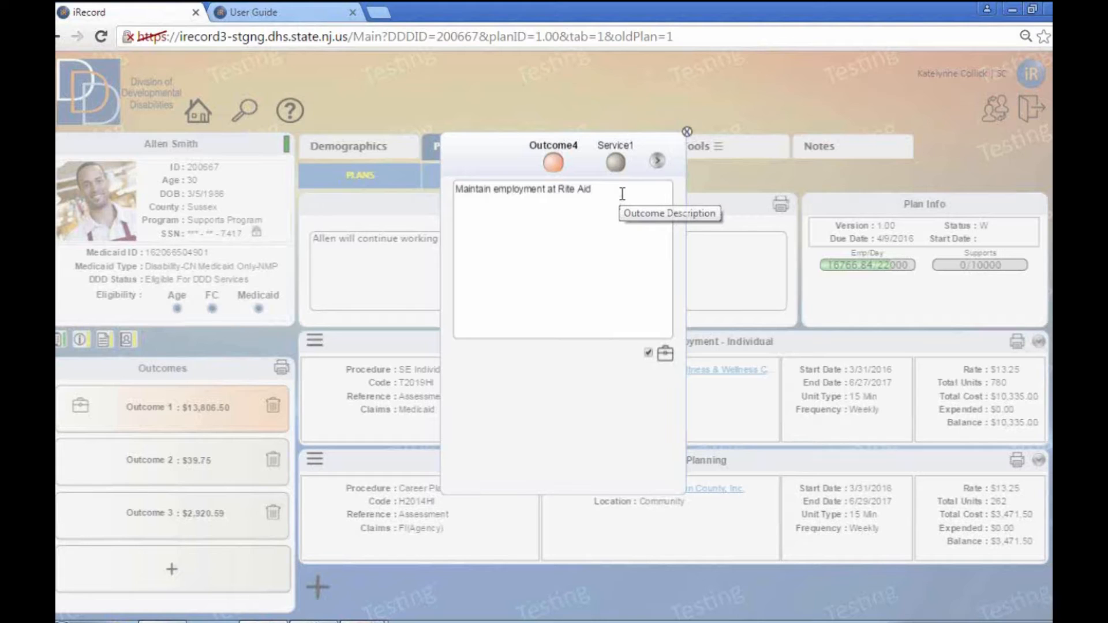
mouse_move(622, 155)
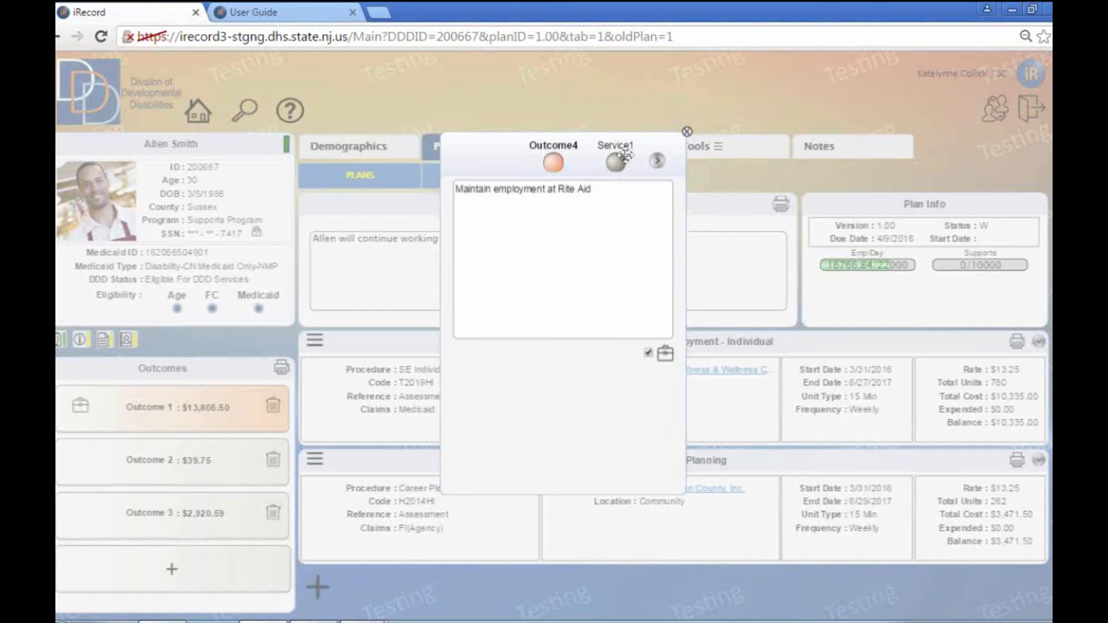
Advance the wizard to the Service 1 step for the new outcome.
click(657, 162)
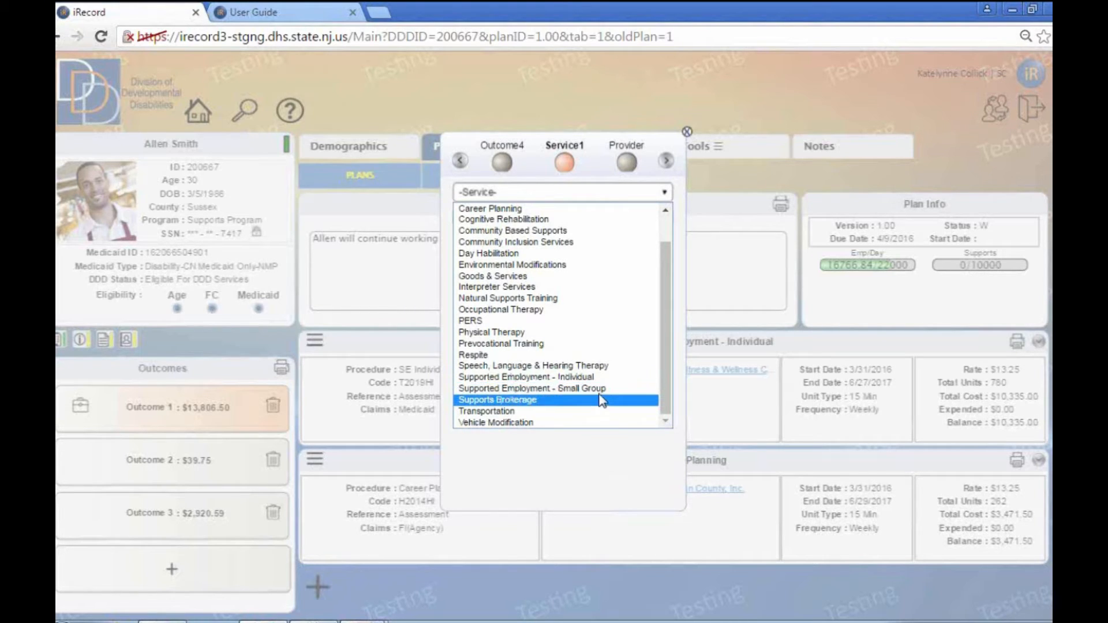
mouse_move(608, 388)
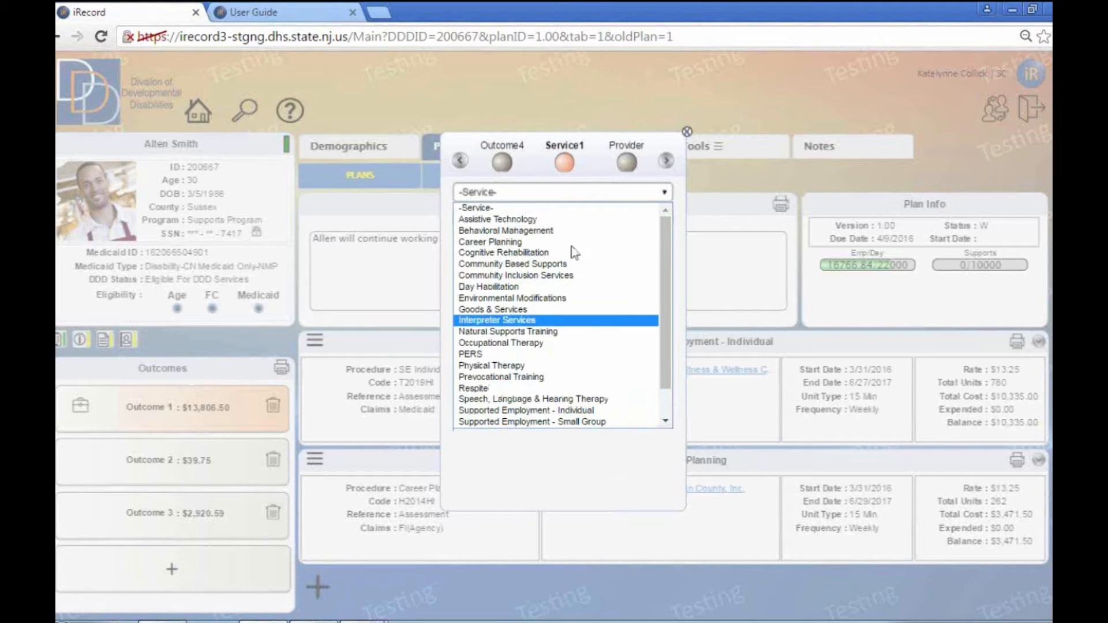
mouse_move(558, 342)
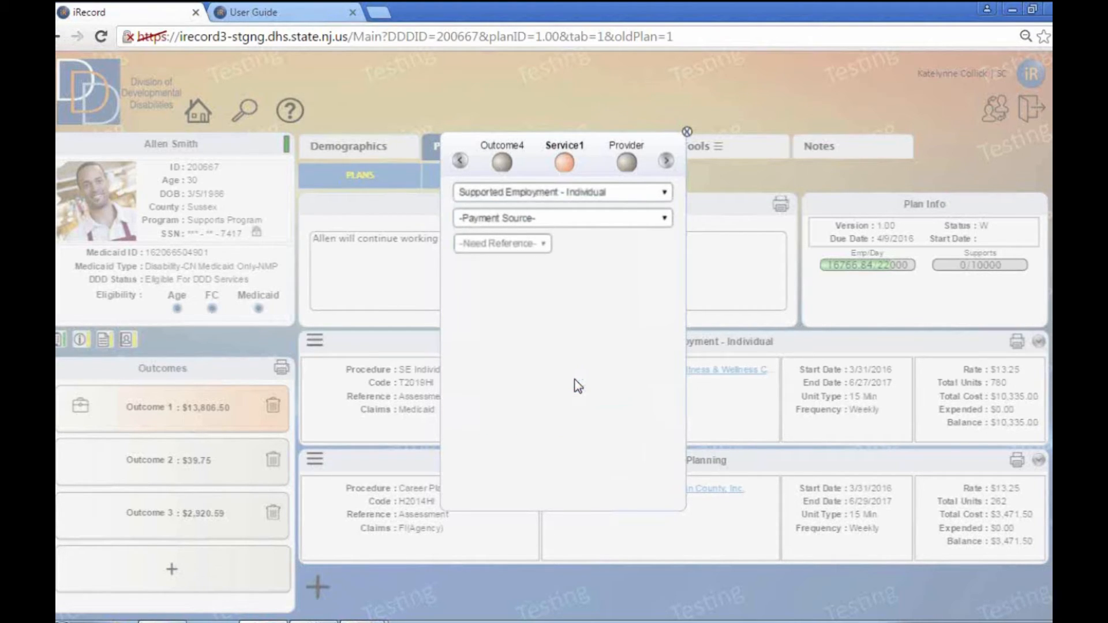
mouse_move(668, 226)
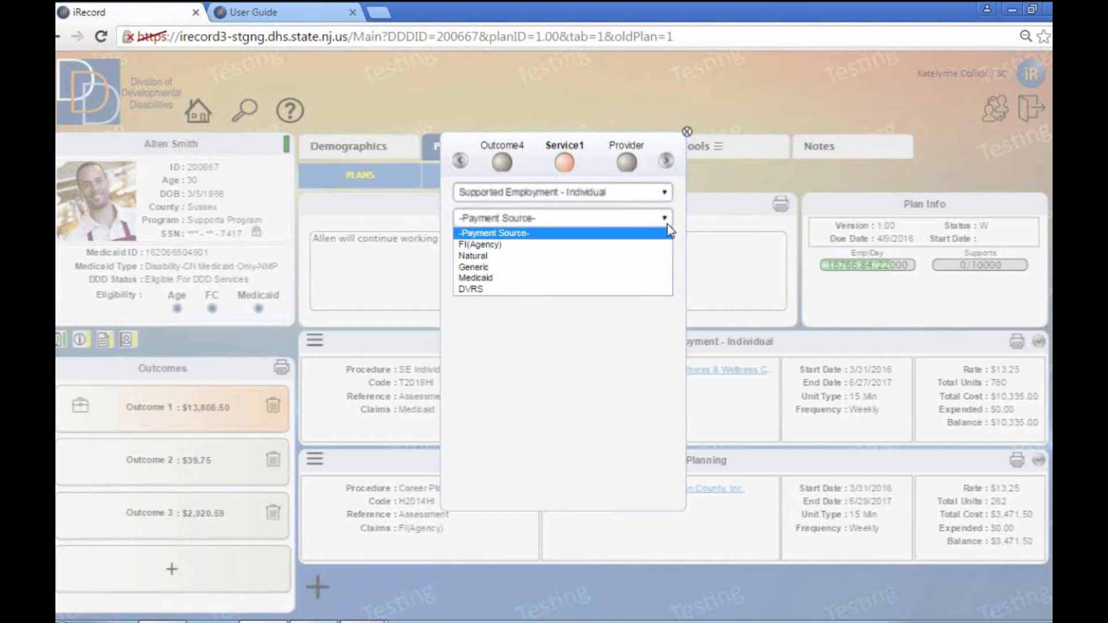
mouse_move(590, 278)
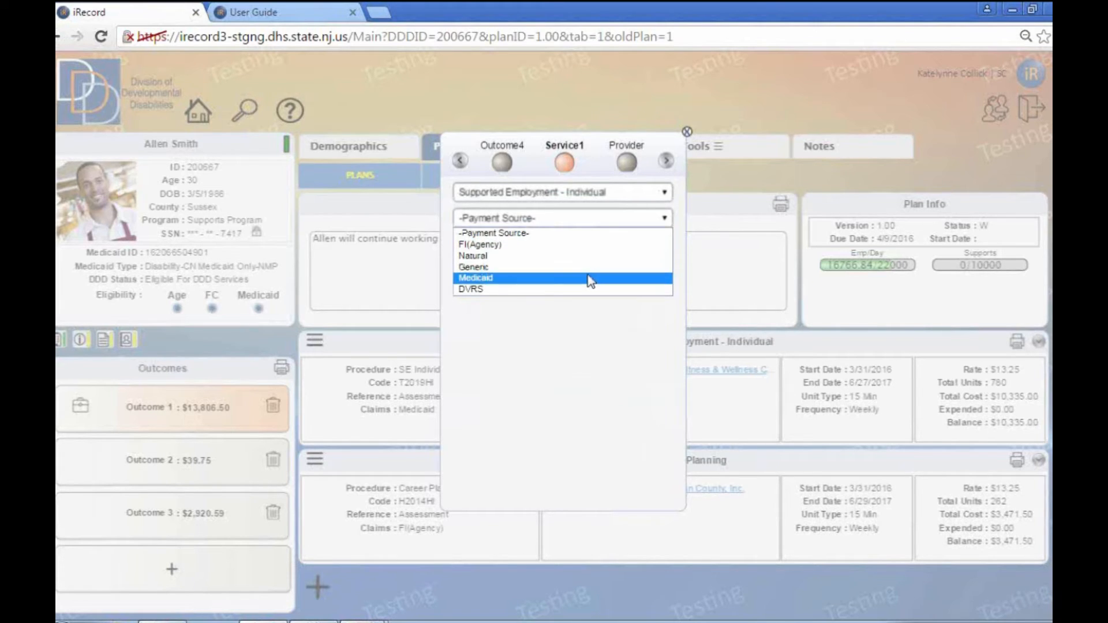
Set the payment source to Medicaid (after trying Natural) and the reference to PCPT.
click(475, 277)
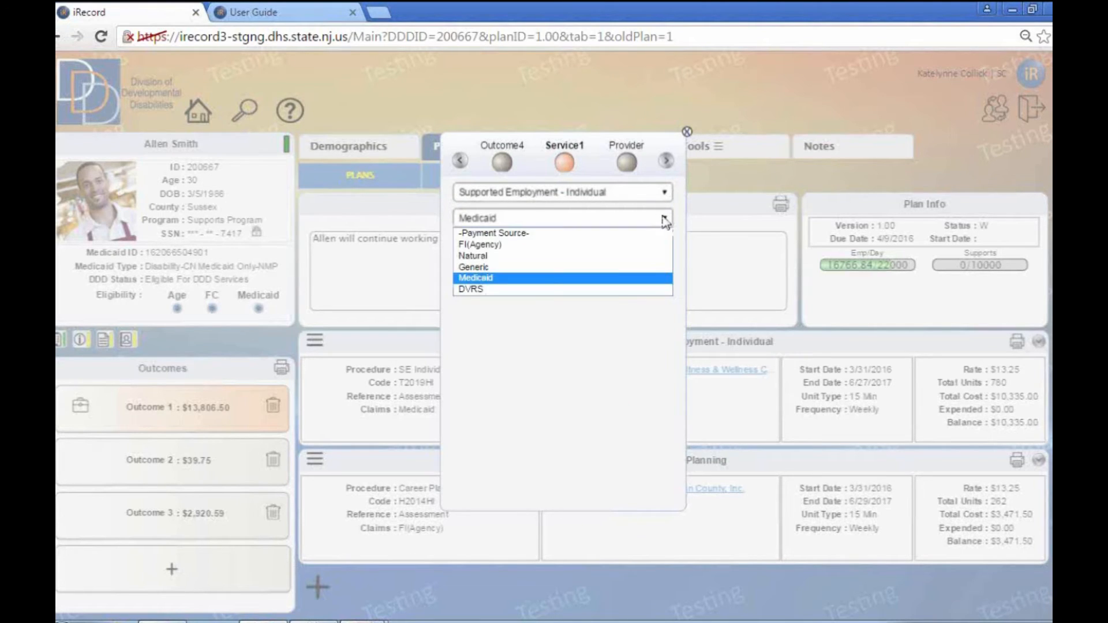
mouse_move(612, 291)
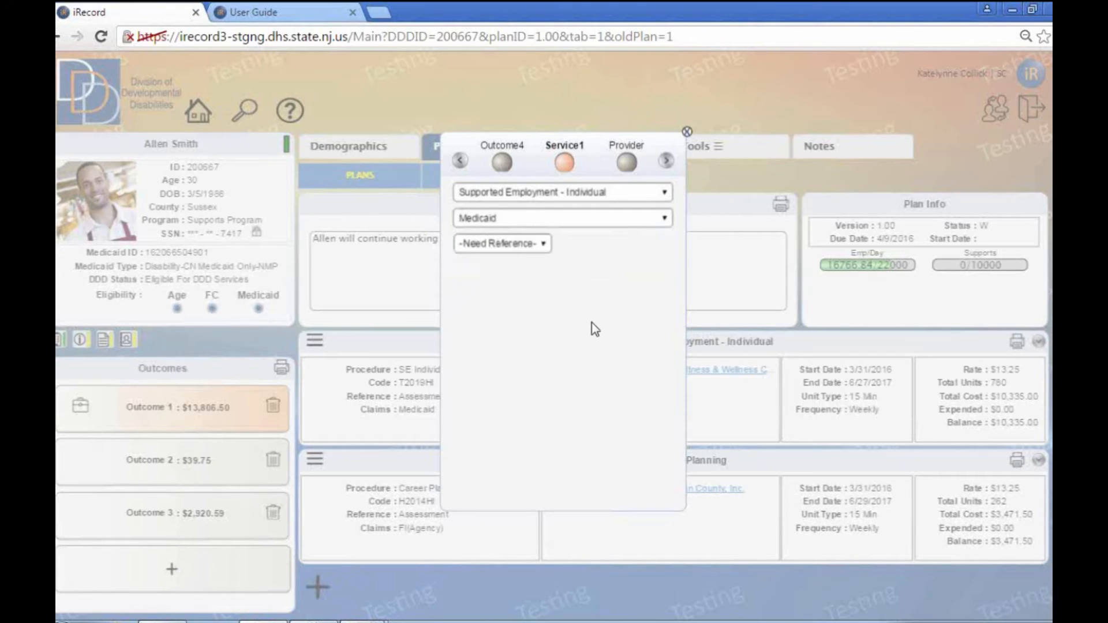
mouse_move(587, 323)
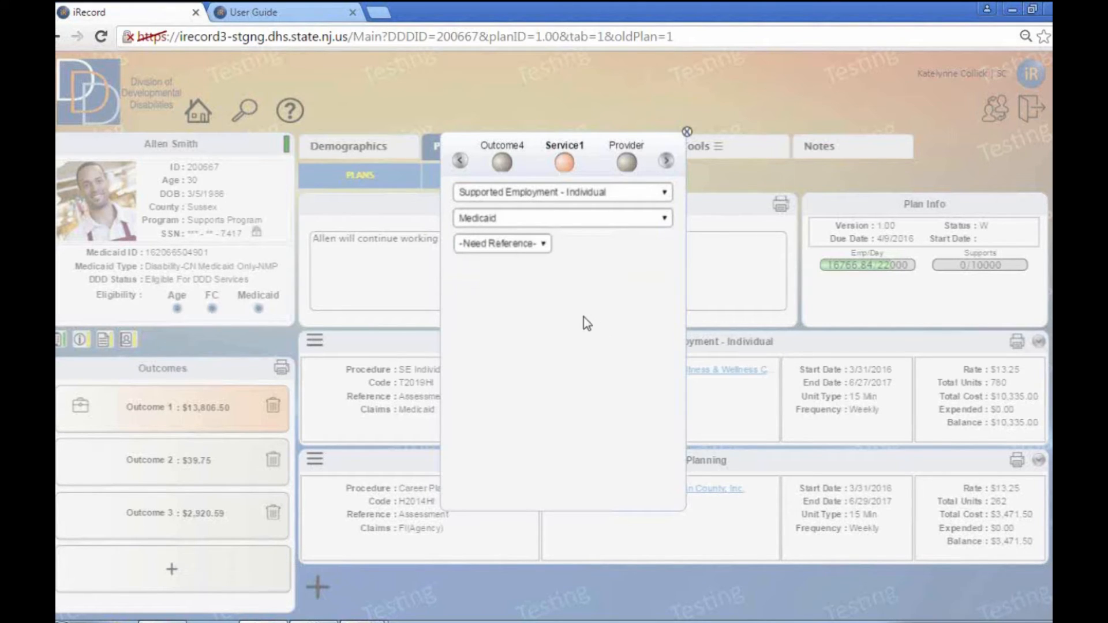
mouse_move(630, 231)
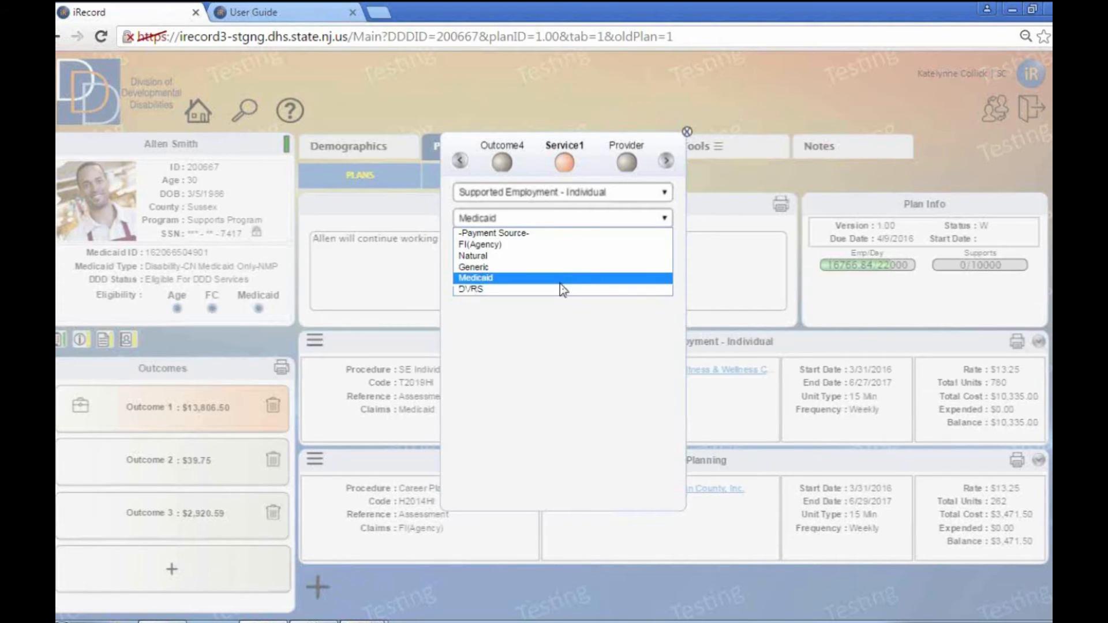
mouse_move(560, 290)
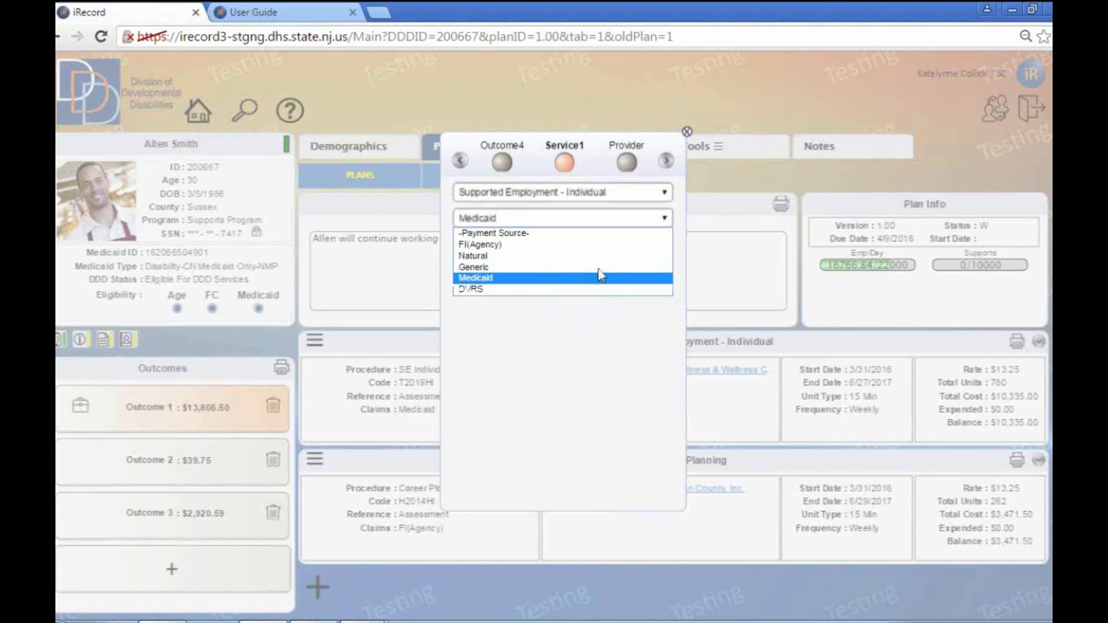
mouse_move(597, 256)
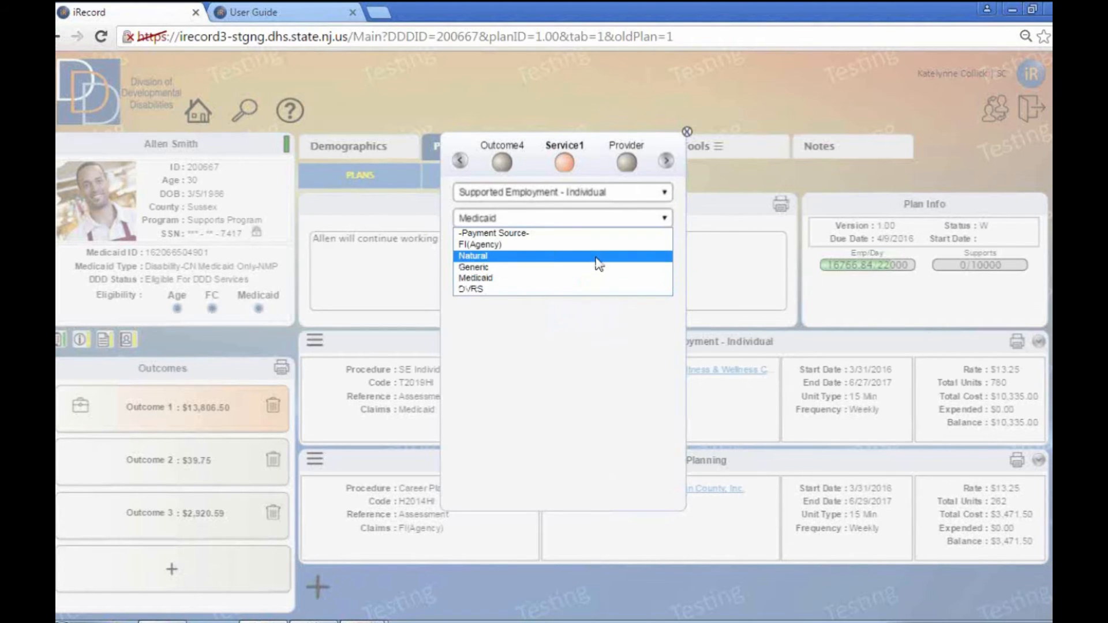
click(477, 256)
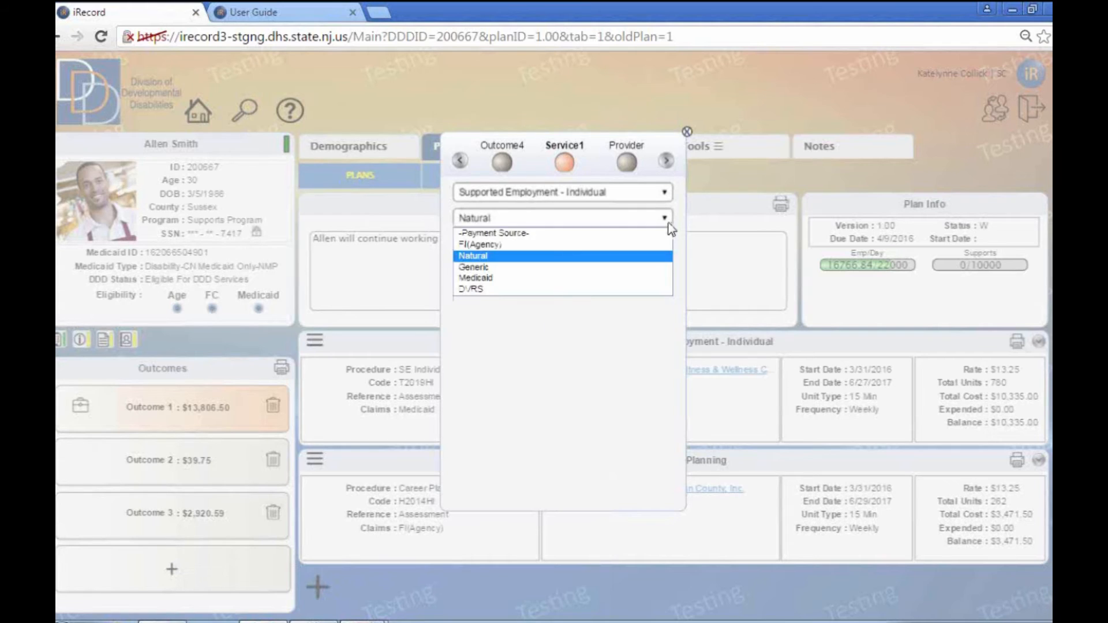
mouse_move(611, 279)
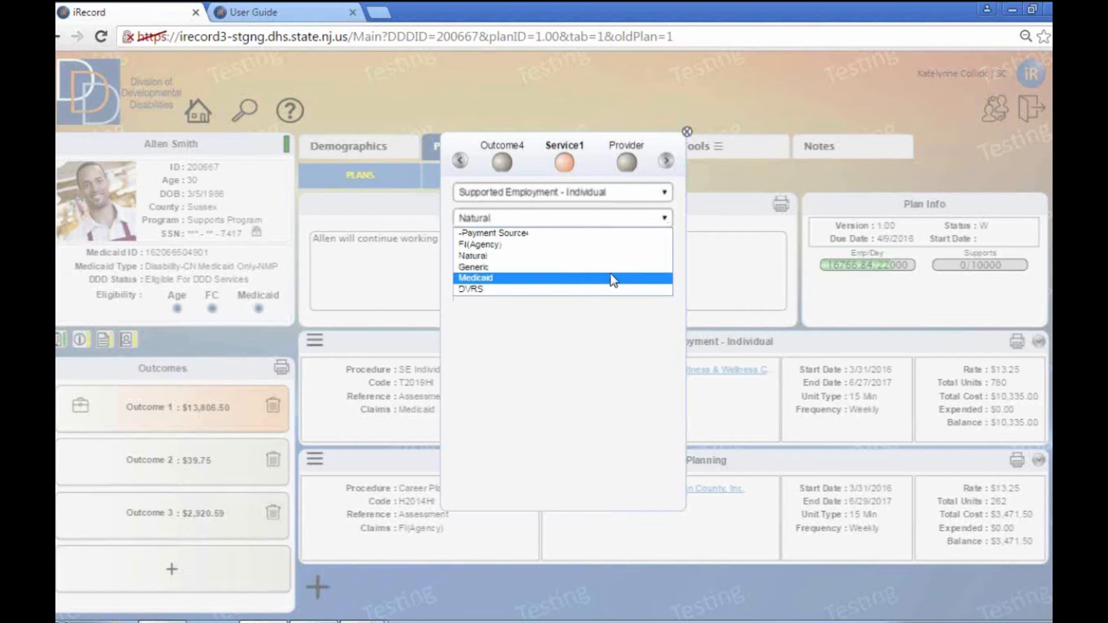
mouse_move(562, 289)
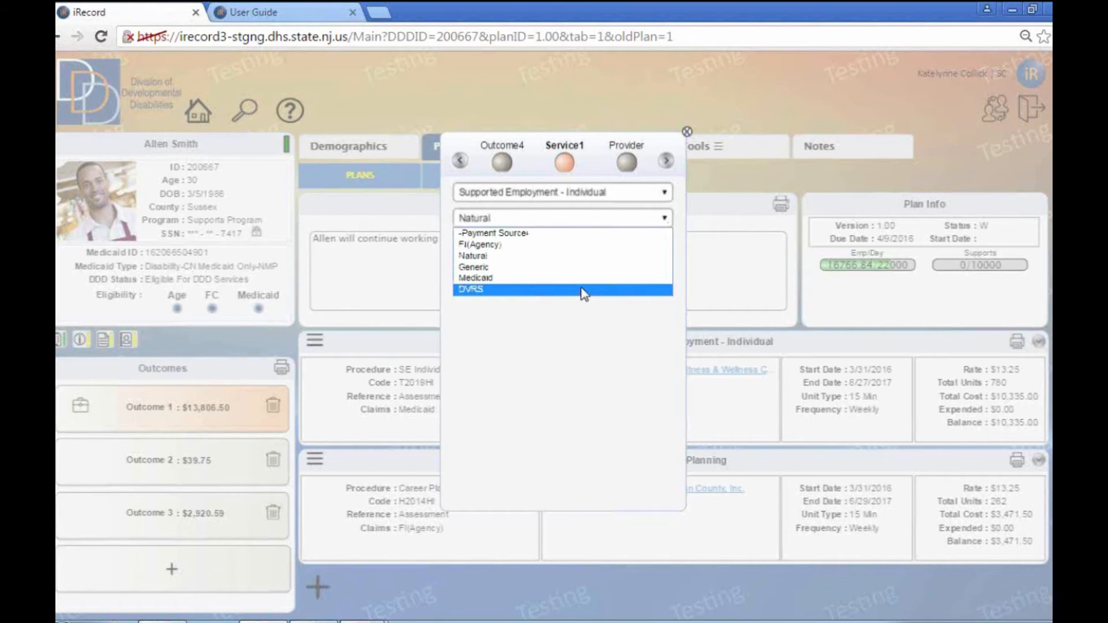
mouse_move(562, 279)
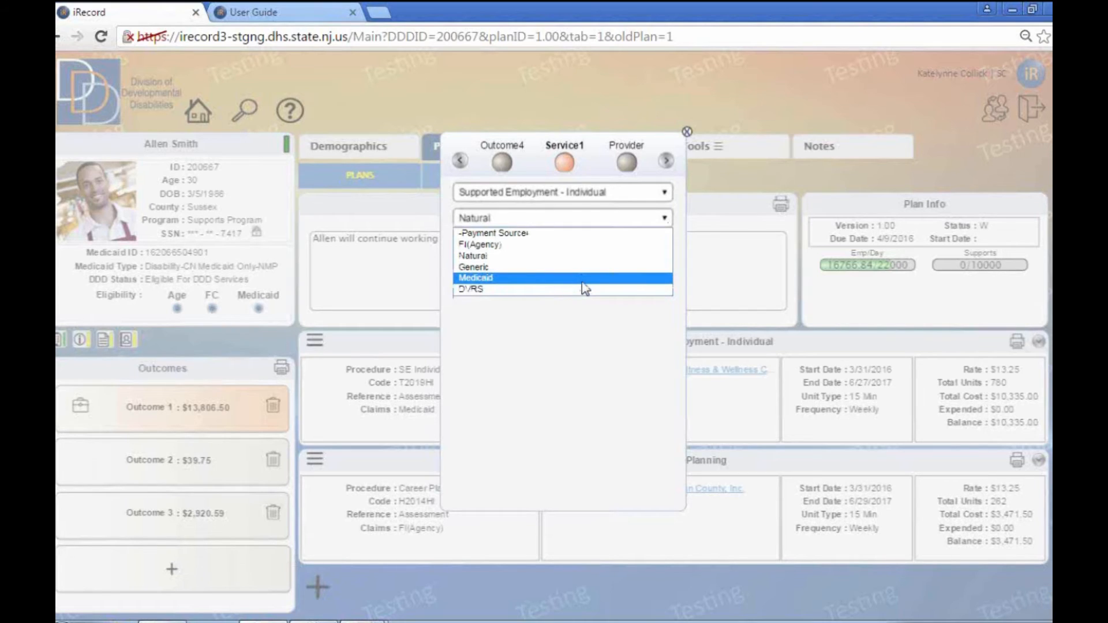
mouse_move(580, 286)
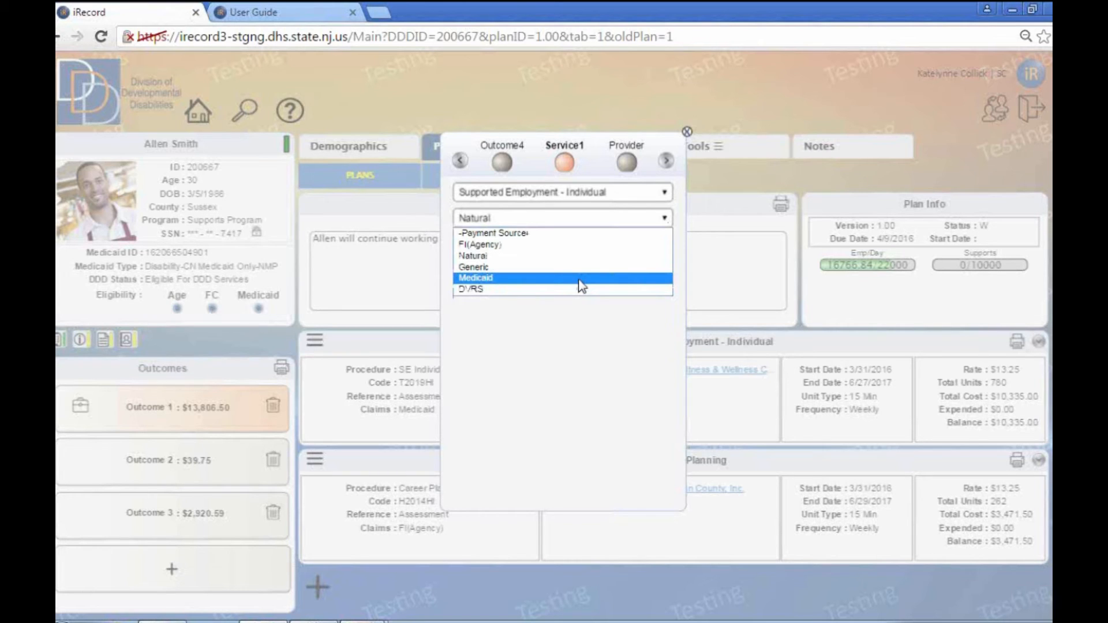
click(480, 277)
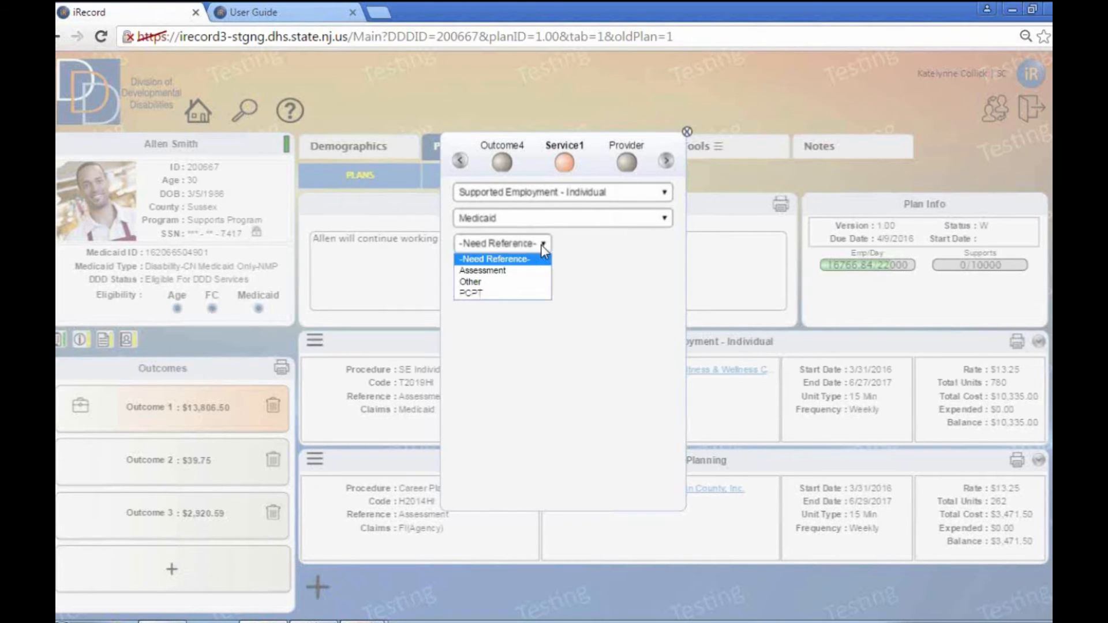
click(471, 292)
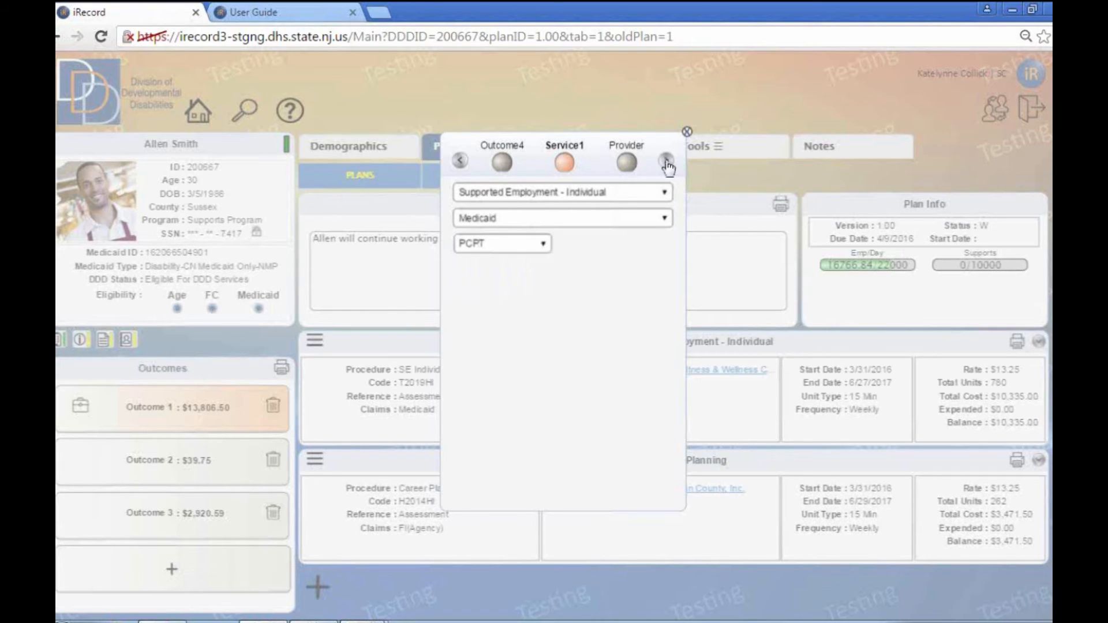
click(664, 161)
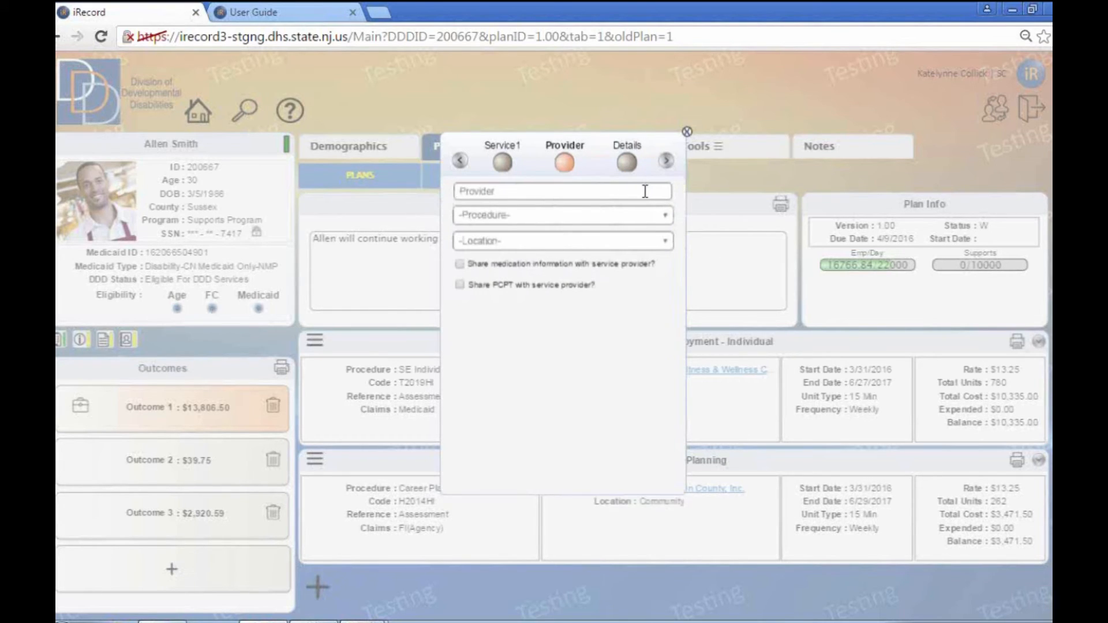
Pick Bayshore Fitness & Wellness Center with the T2019HI SE Individual procedure and share the PCPT.
text(a)
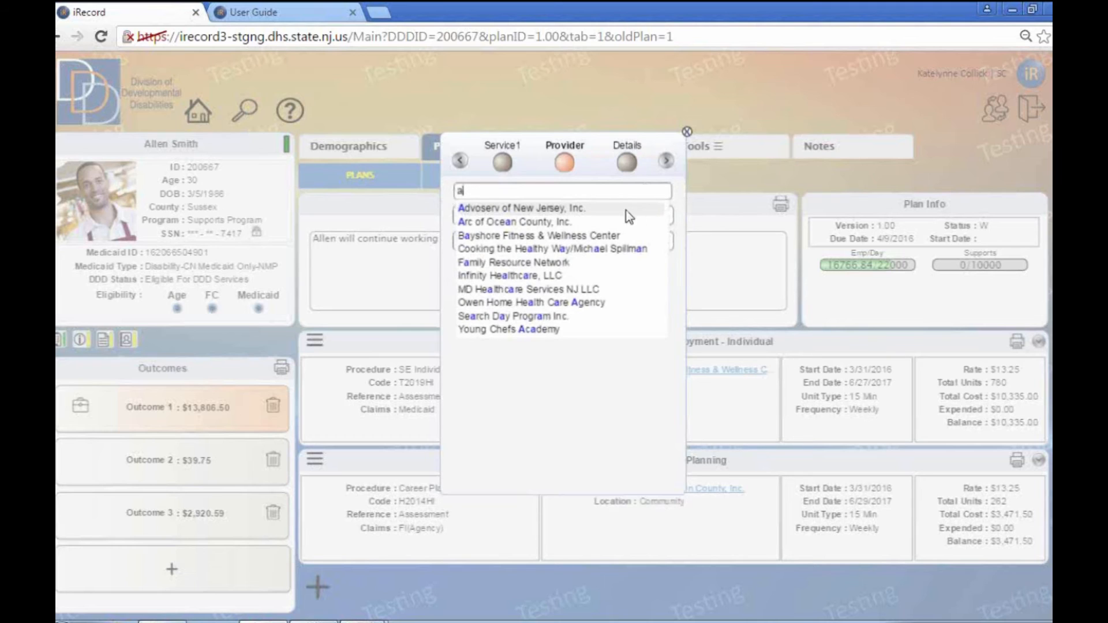
mouse_move(595, 236)
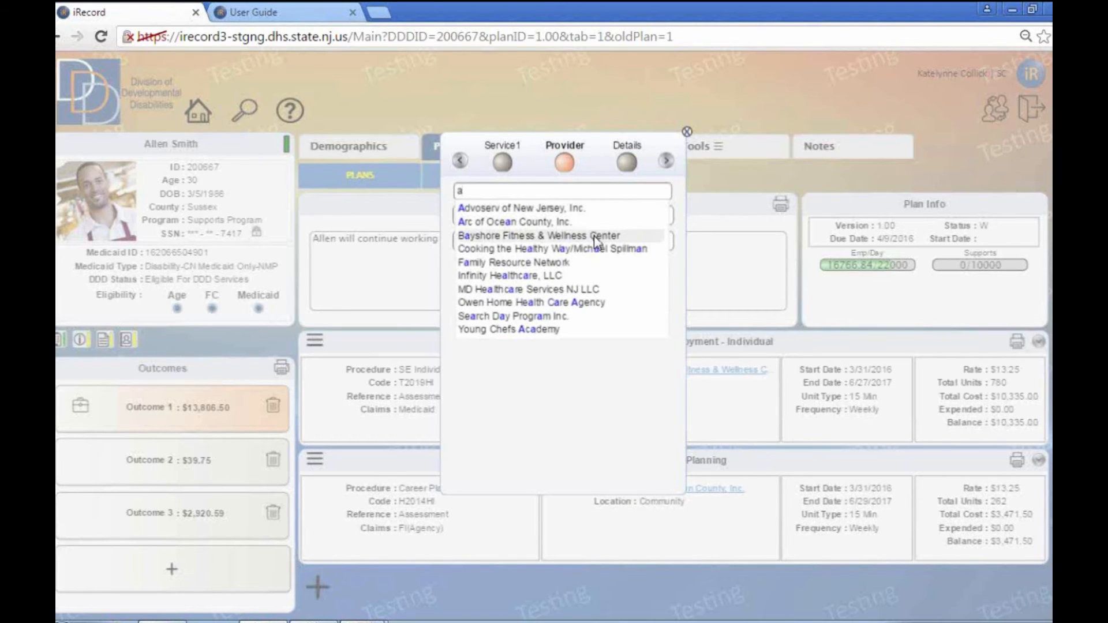
click(542, 235)
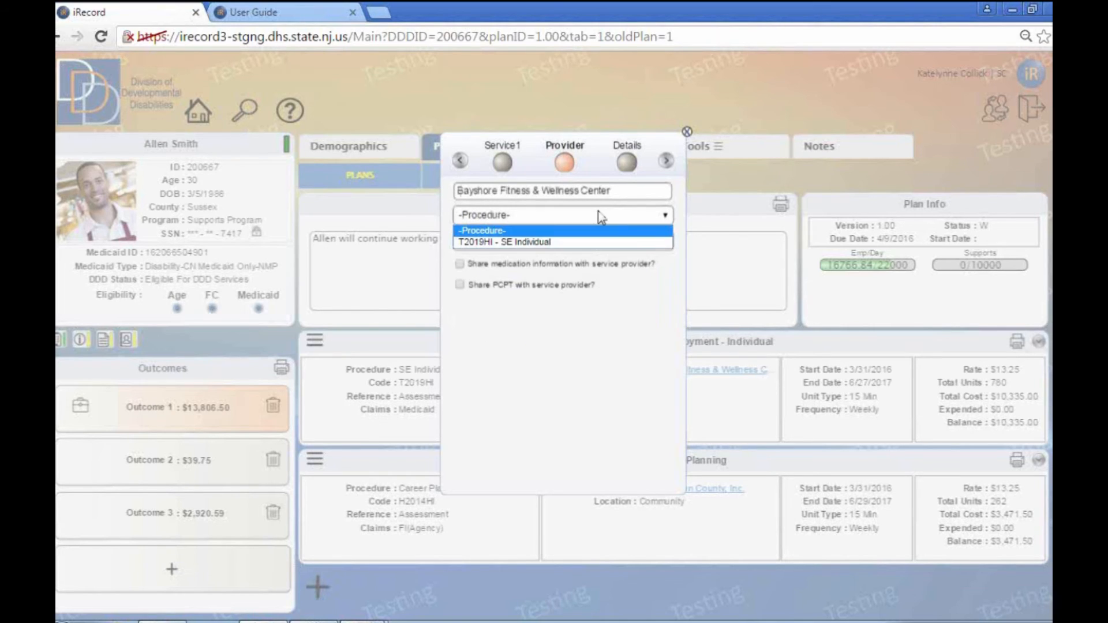
click(561, 243)
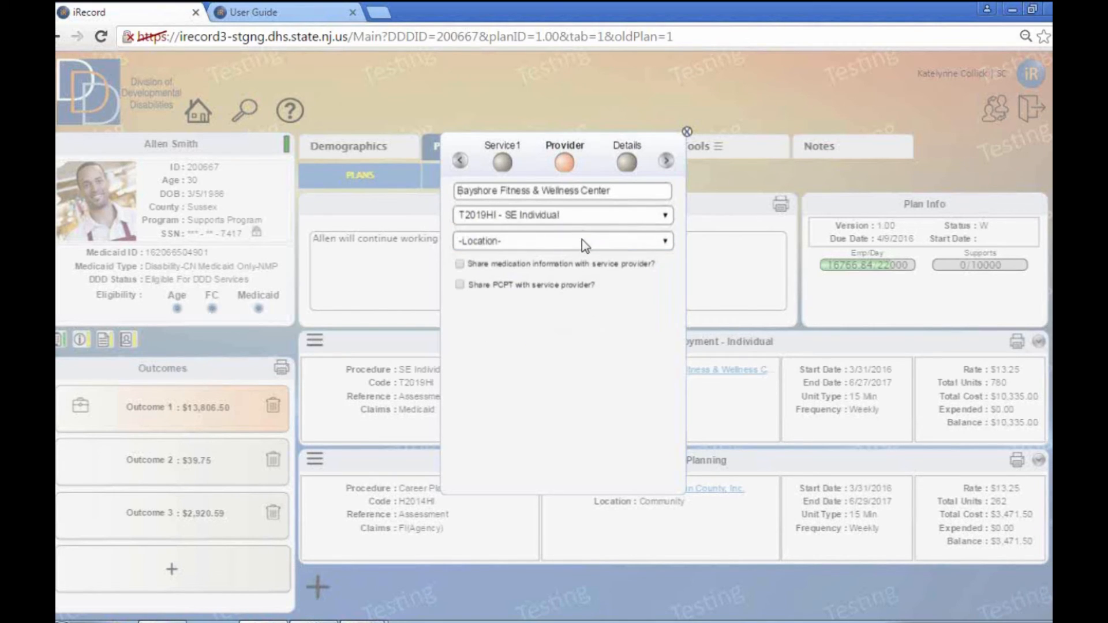
mouse_move(676, 245)
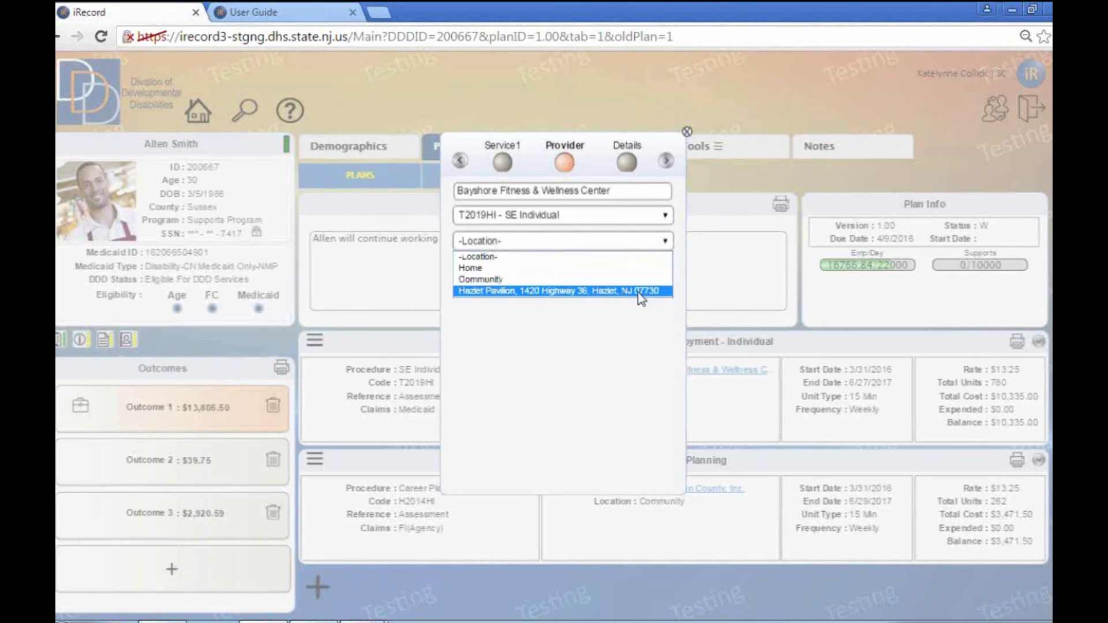
click(482, 279)
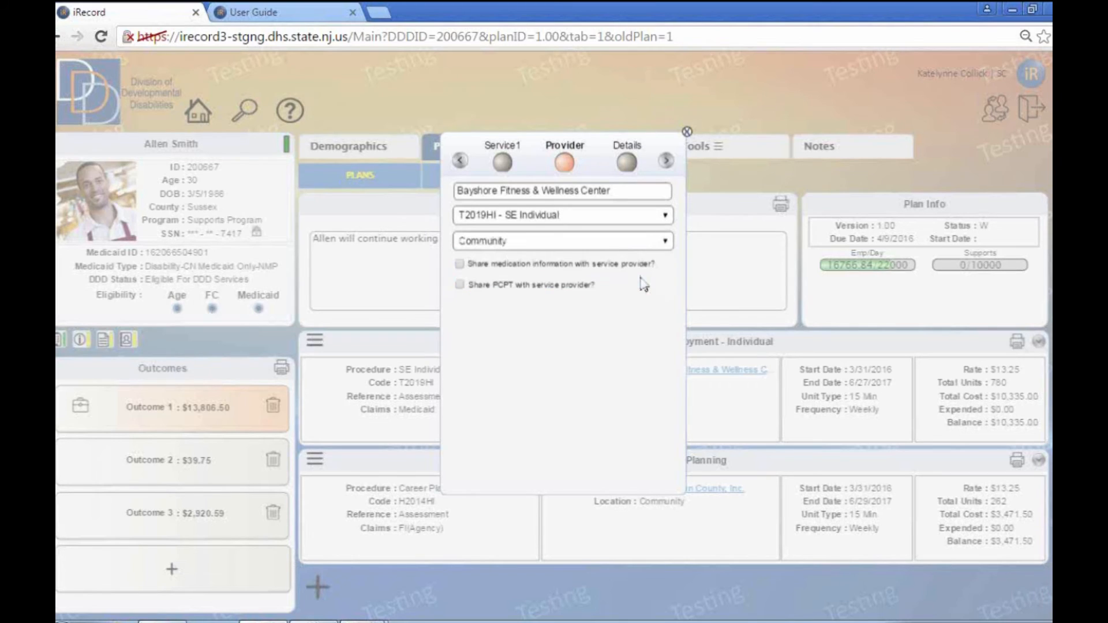
mouse_move(516, 277)
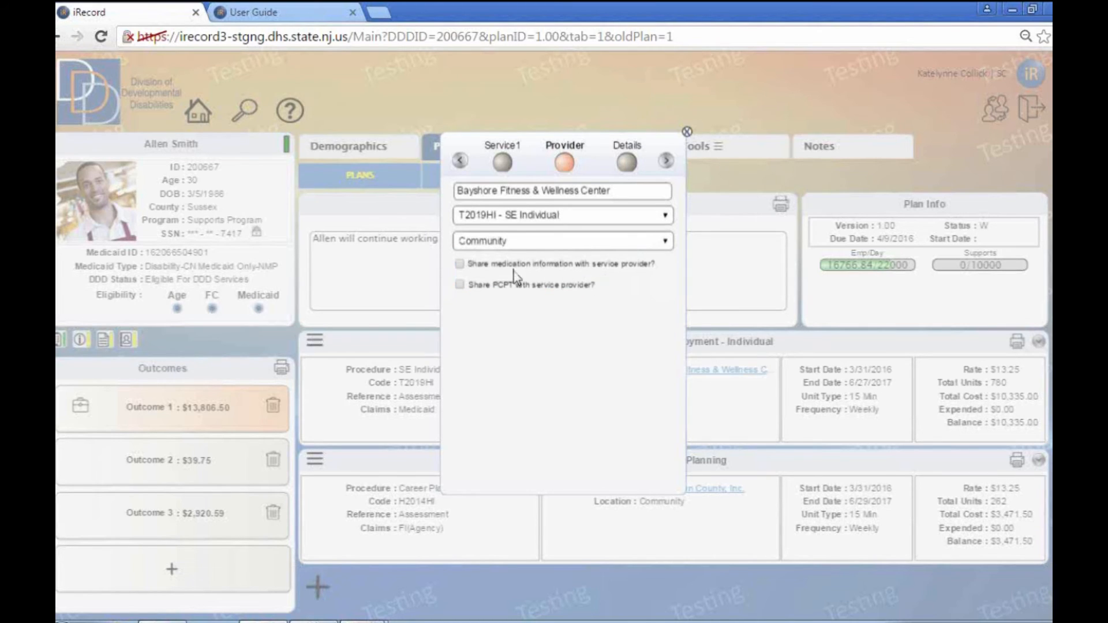
mouse_move(457, 266)
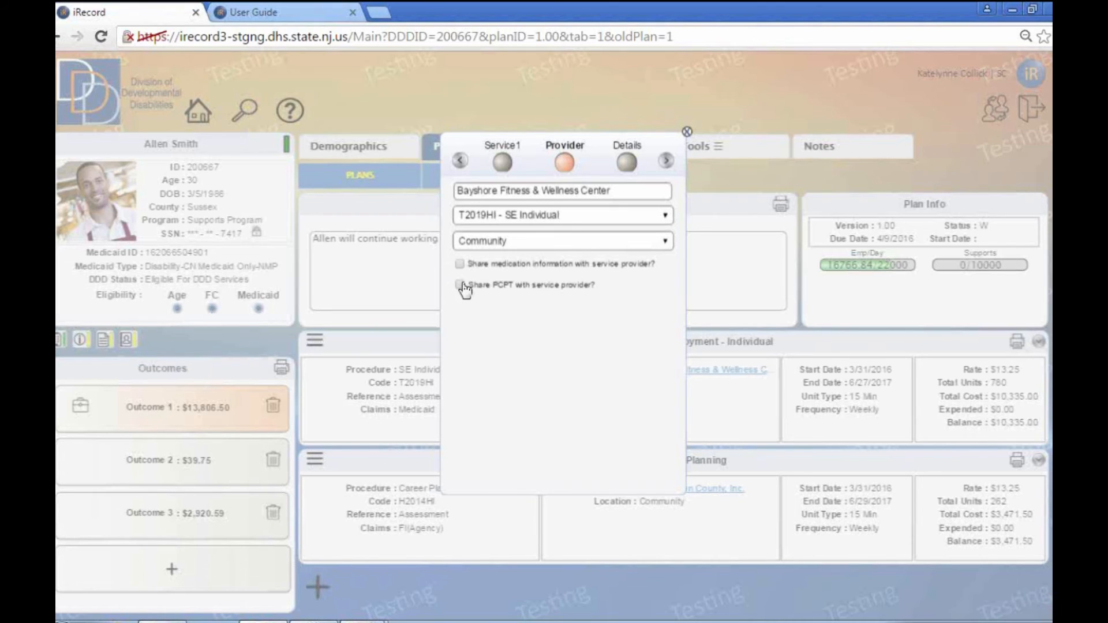
click(459, 289)
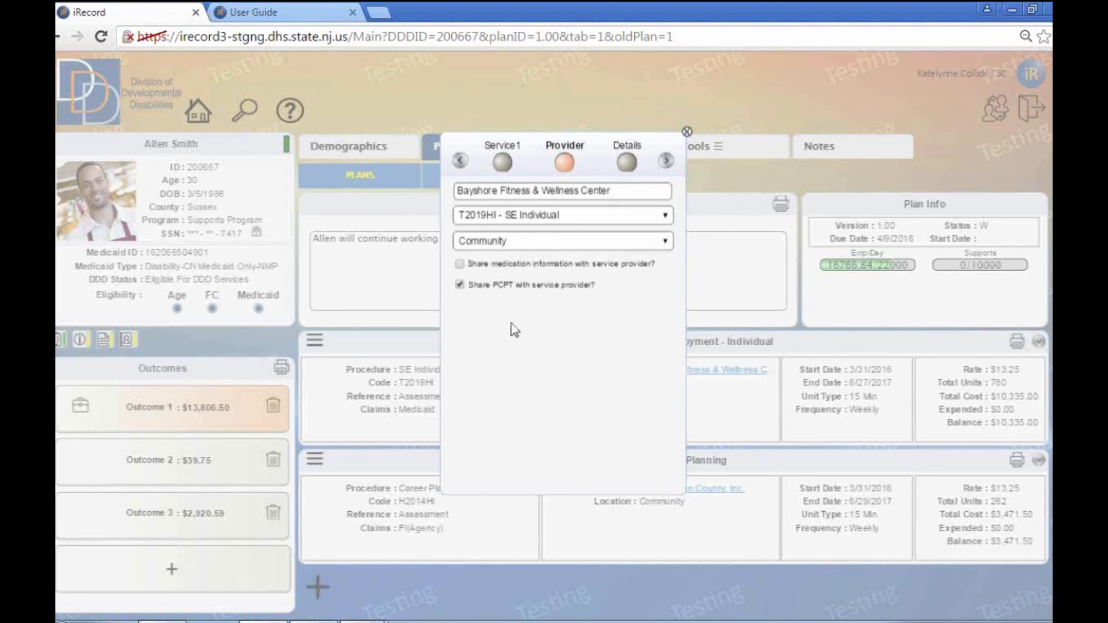
mouse_move(495, 290)
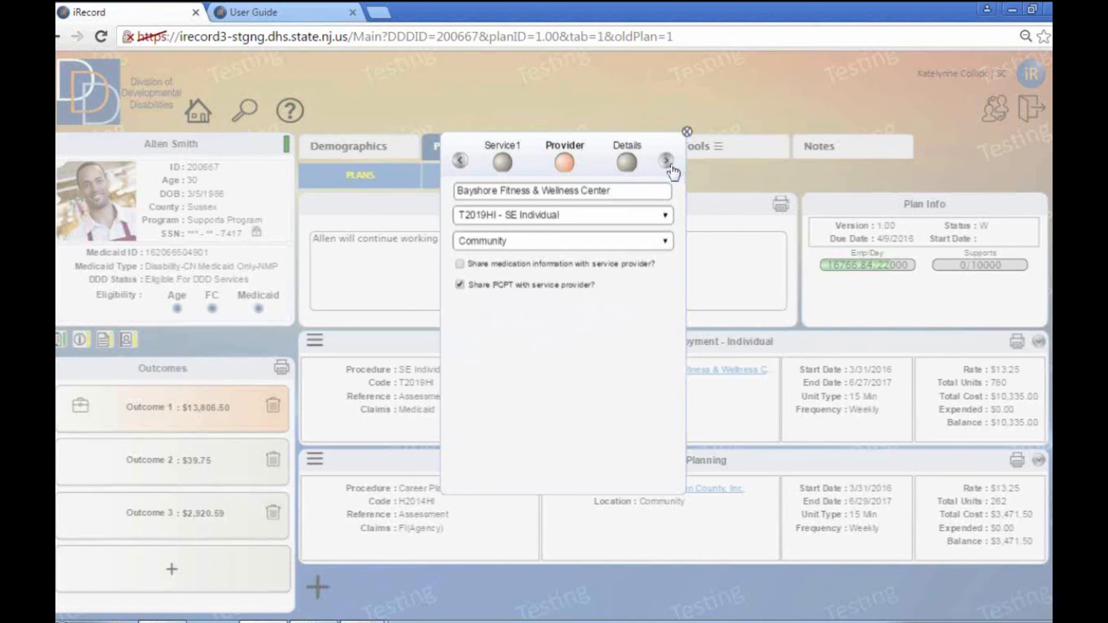
click(668, 162)
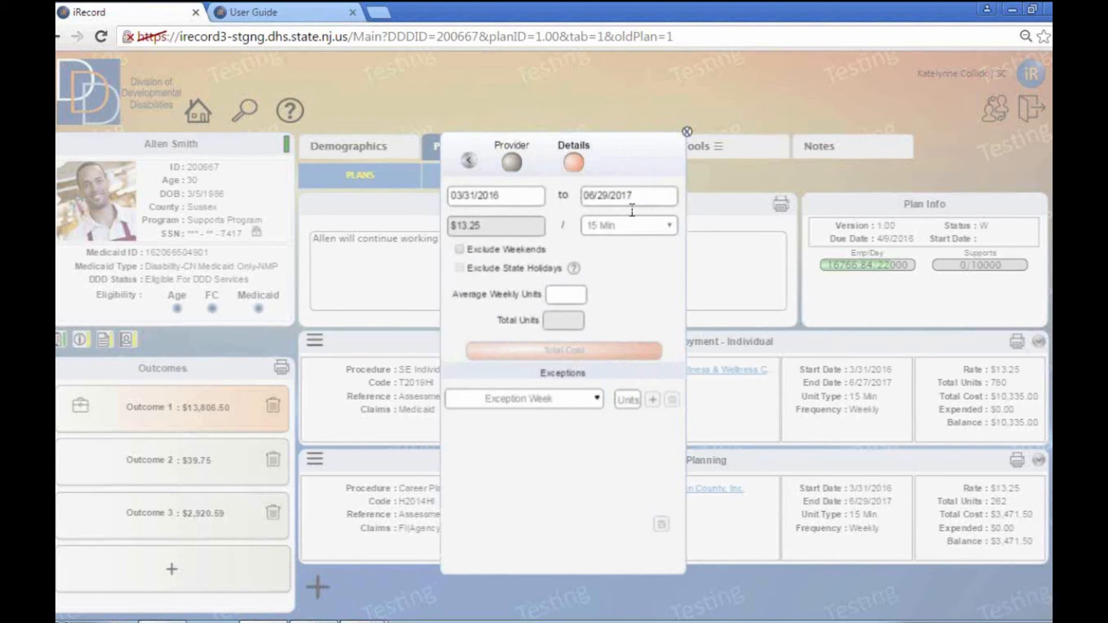
mouse_move(539, 263)
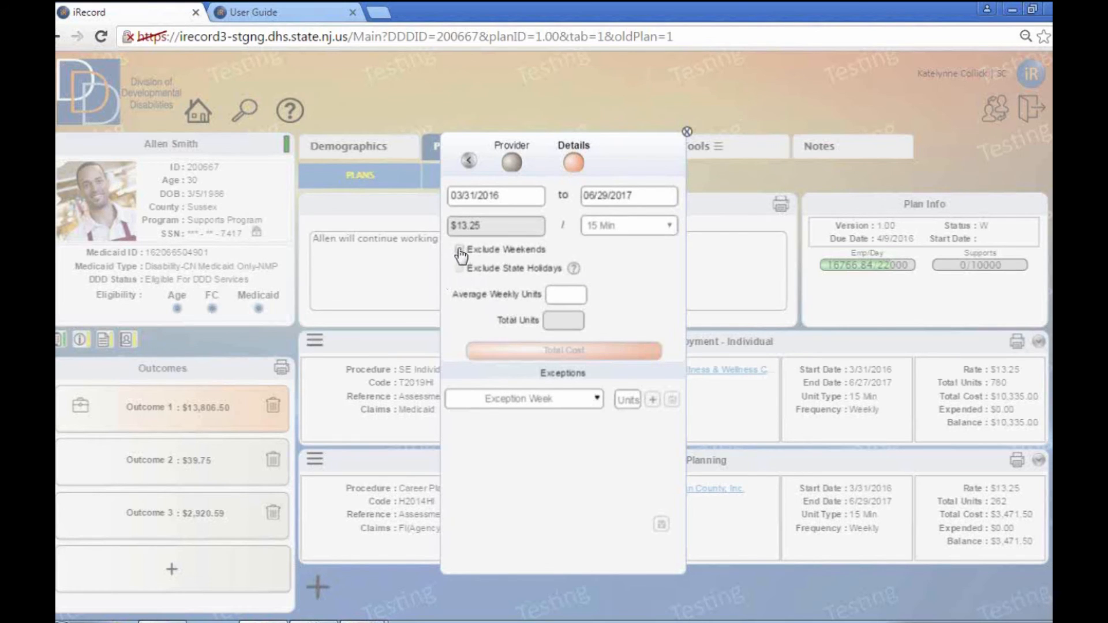
Exclude weekends and enter 20 average weekly units (5.00 hours).
click(461, 249)
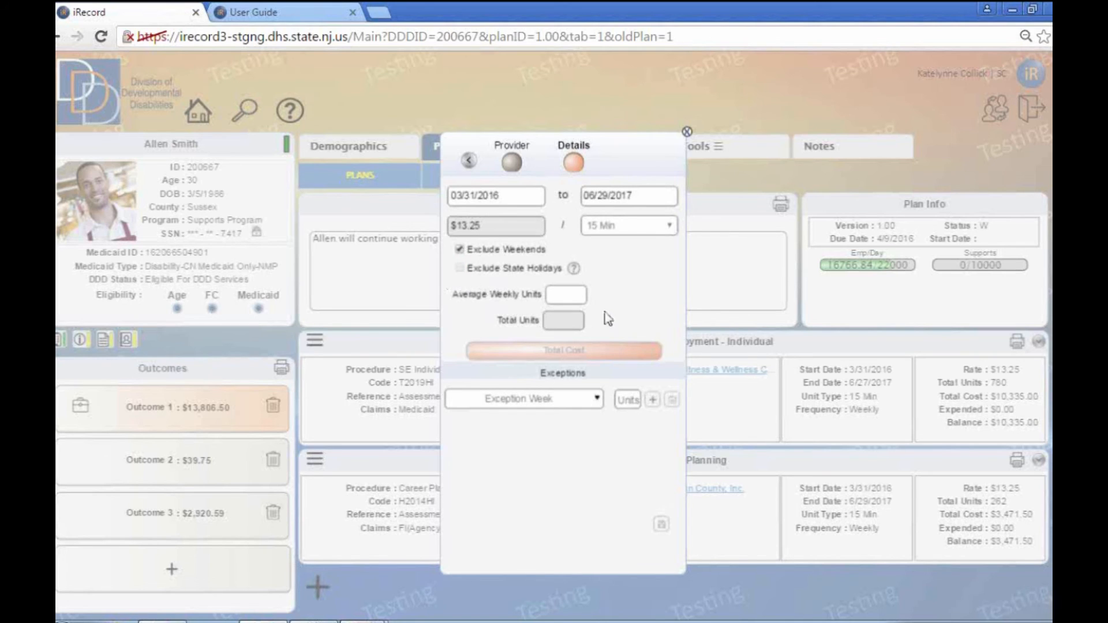
mouse_move(579, 320)
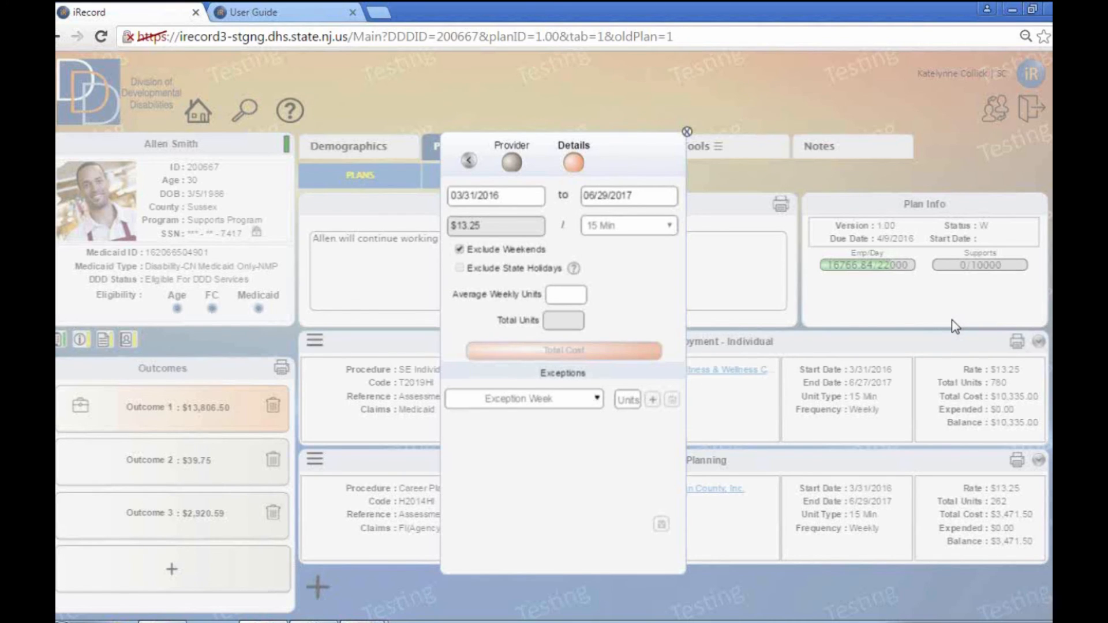
text(5)
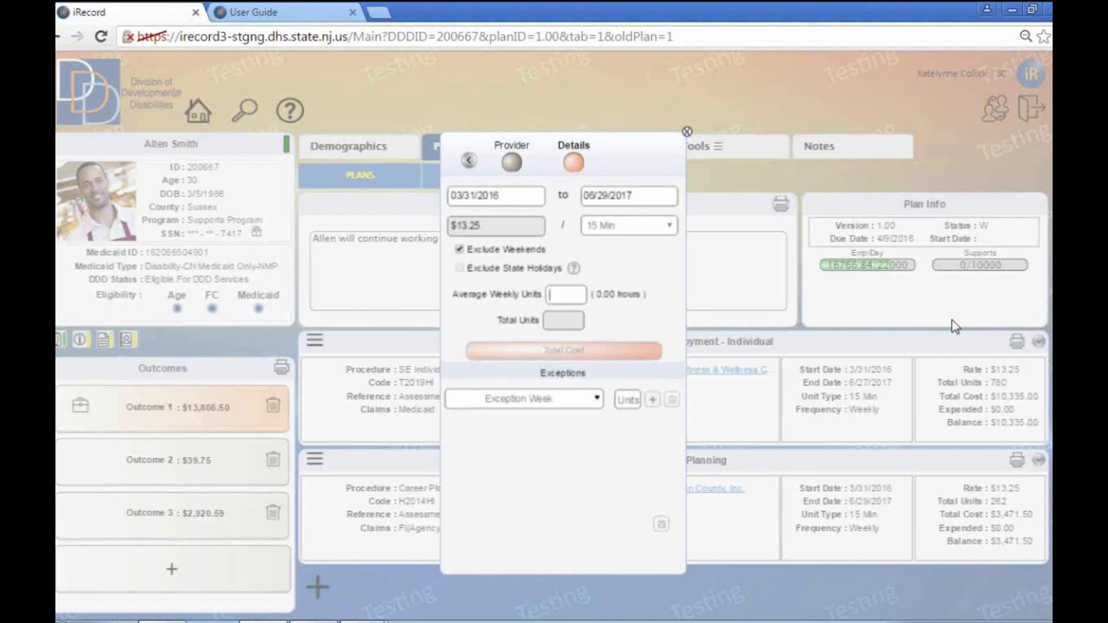
text(20)
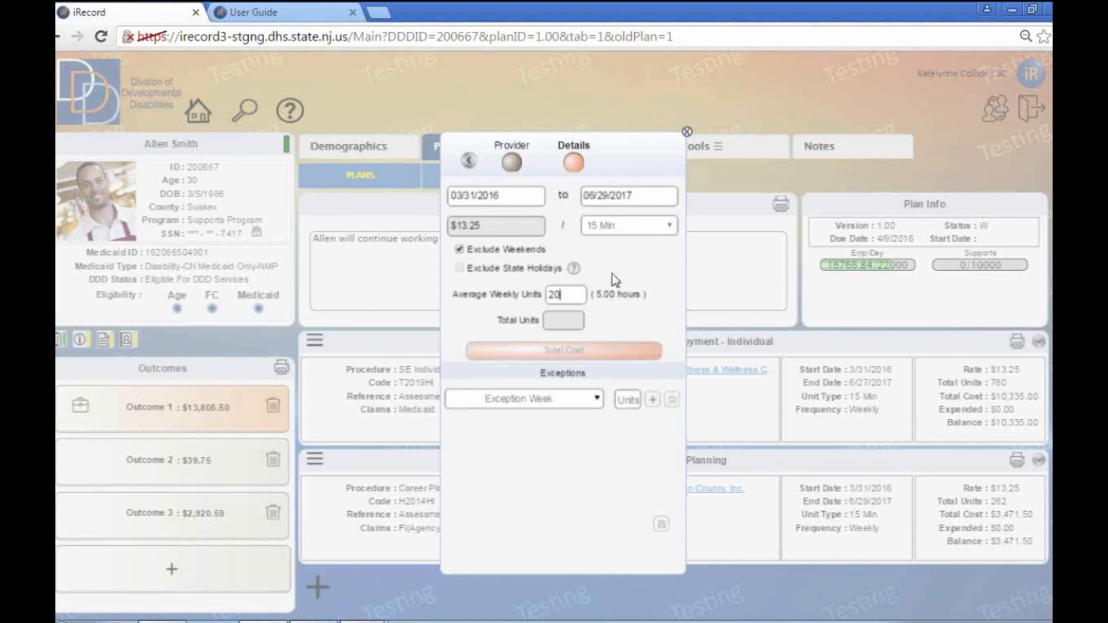
mouse_move(620, 288)
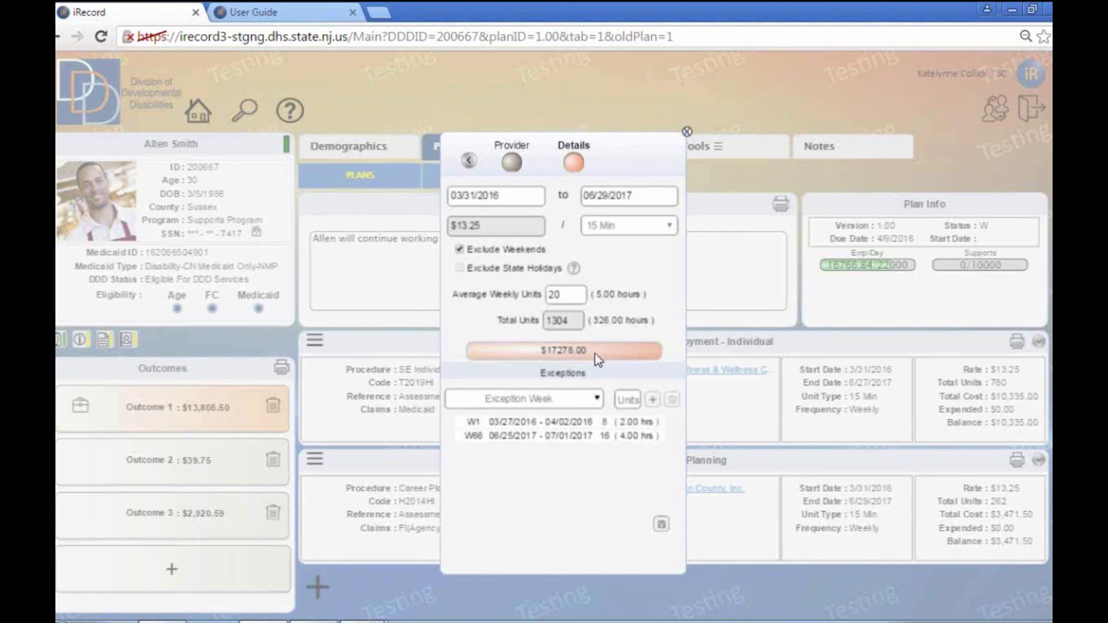
mouse_move(603, 353)
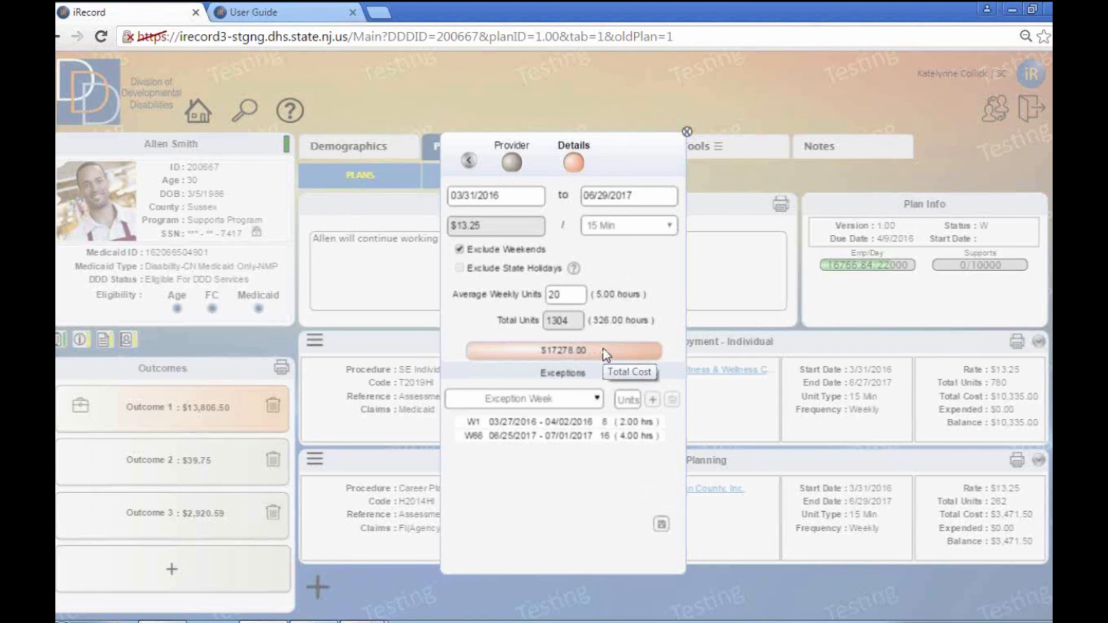
mouse_move(597, 417)
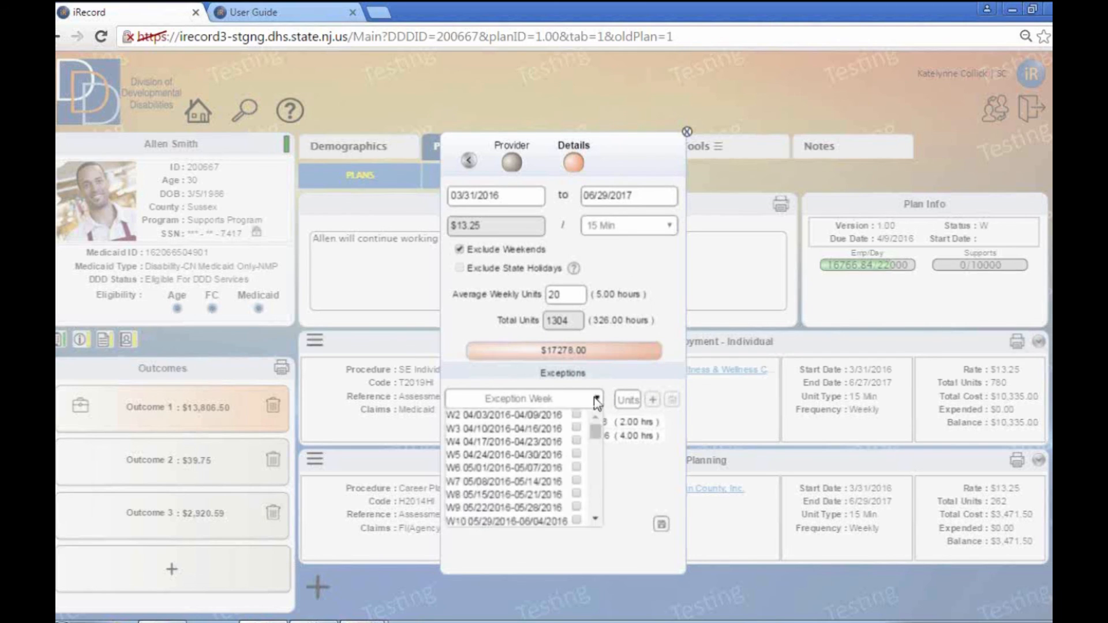
mouse_move(569, 449)
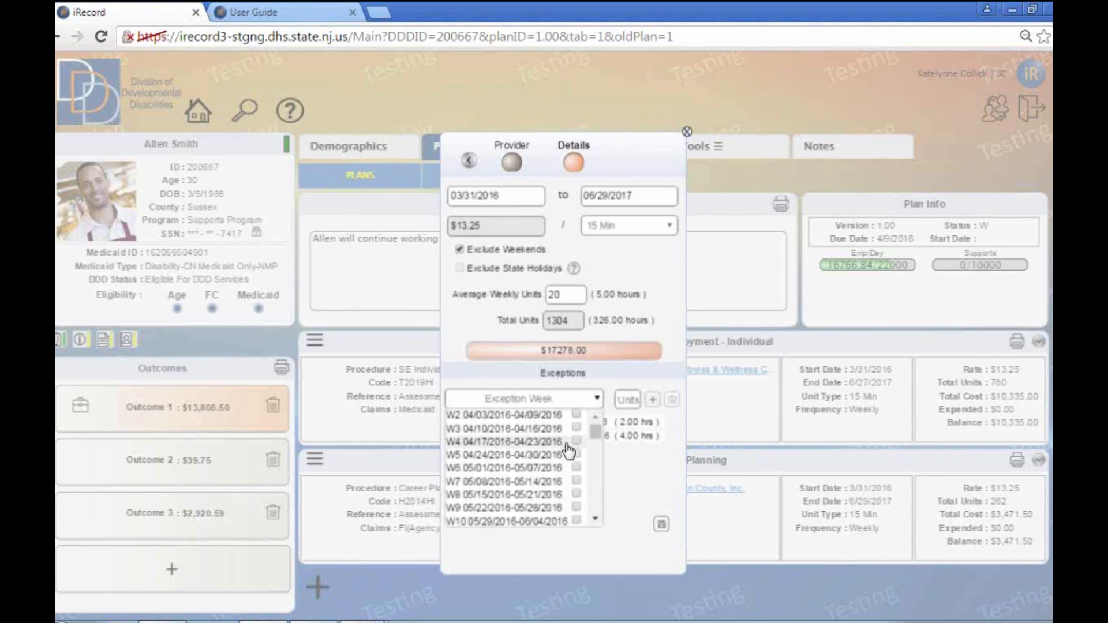
mouse_move(597, 401)
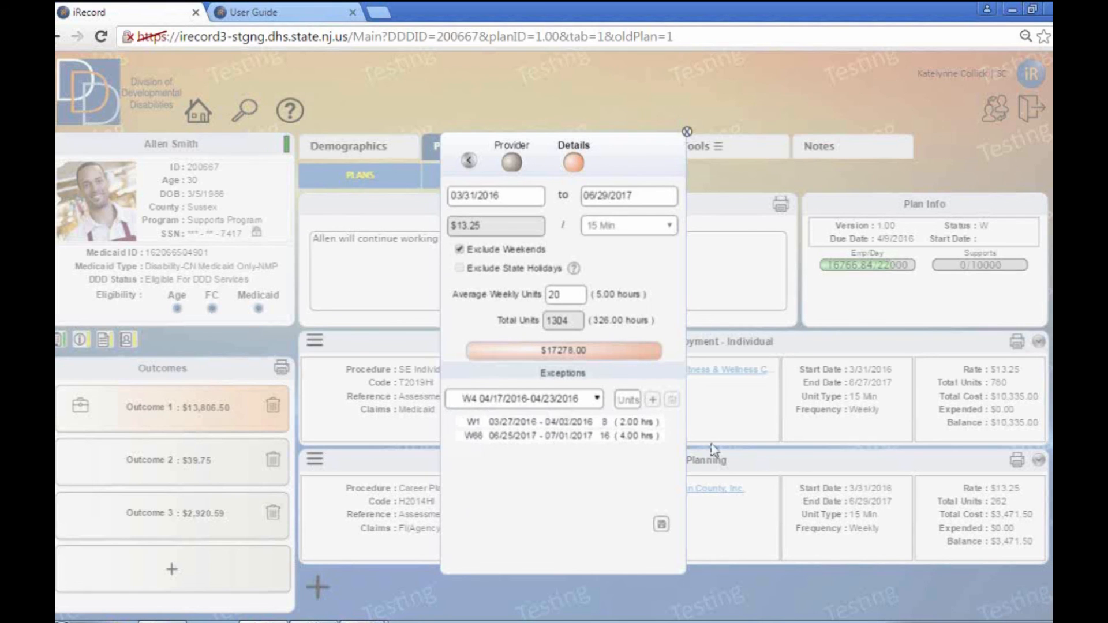
Pick week W4 as an exception week, then close the service entry without saving.
click(650, 400)
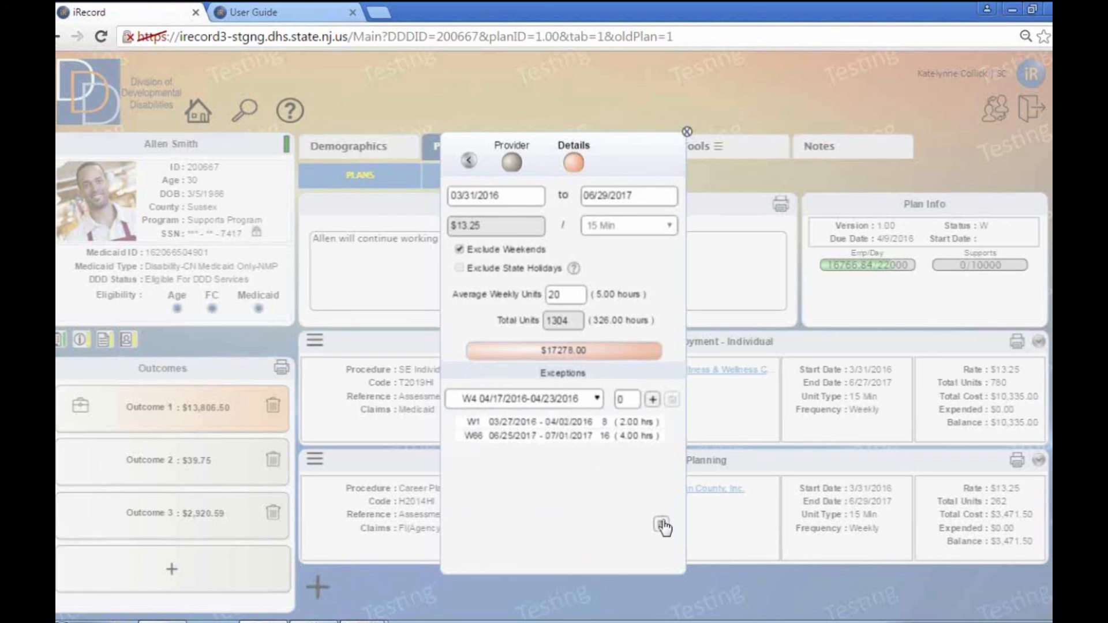
mouse_move(662, 528)
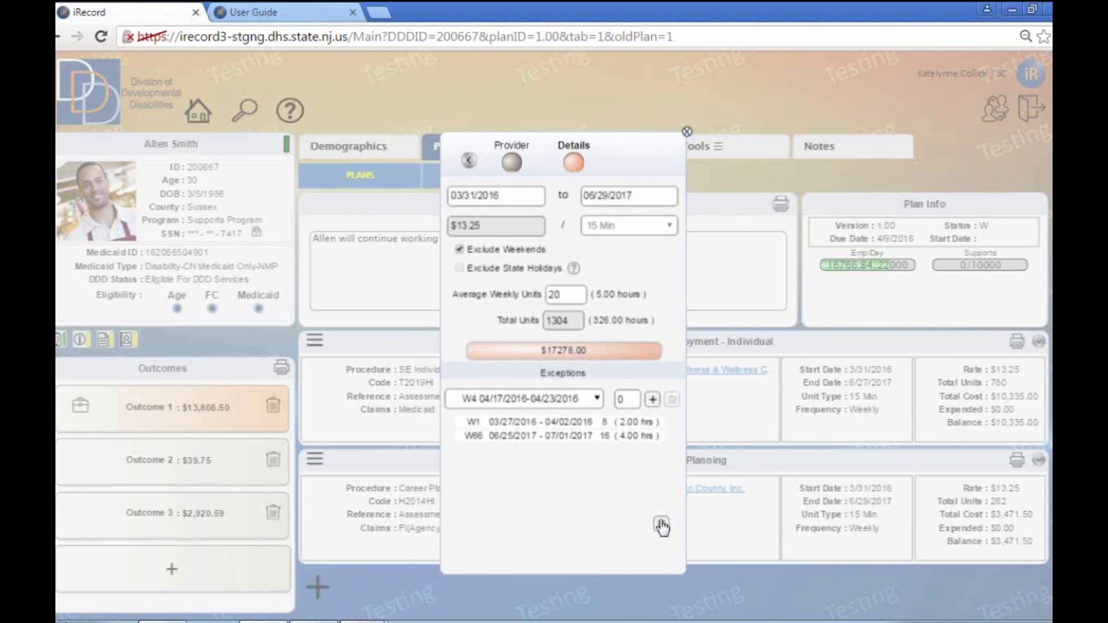
mouse_move(685, 134)
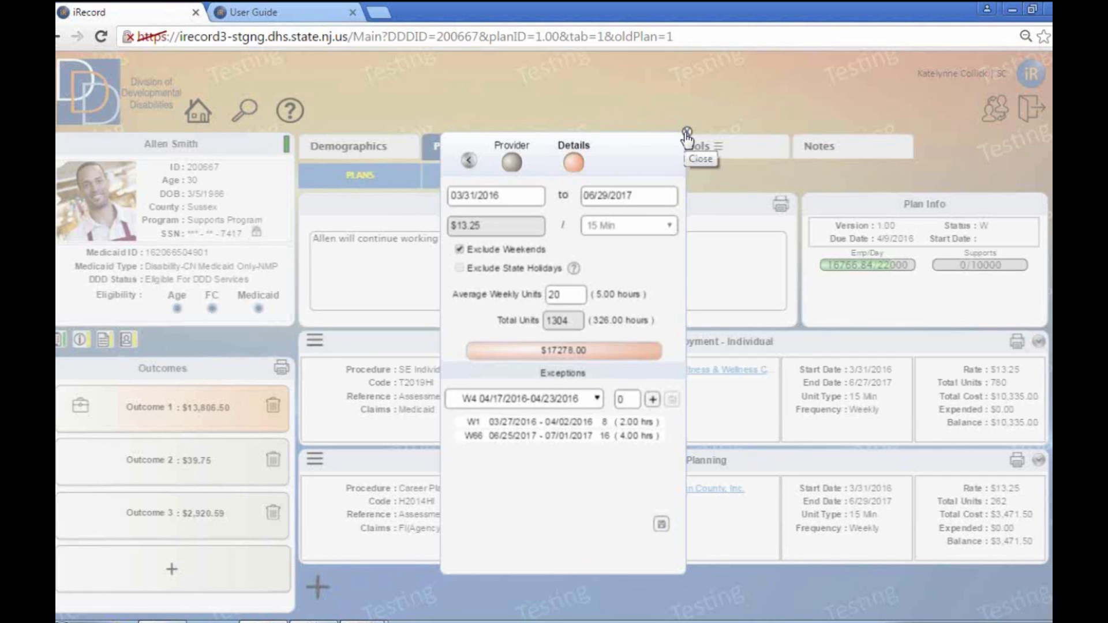
click(684, 134)
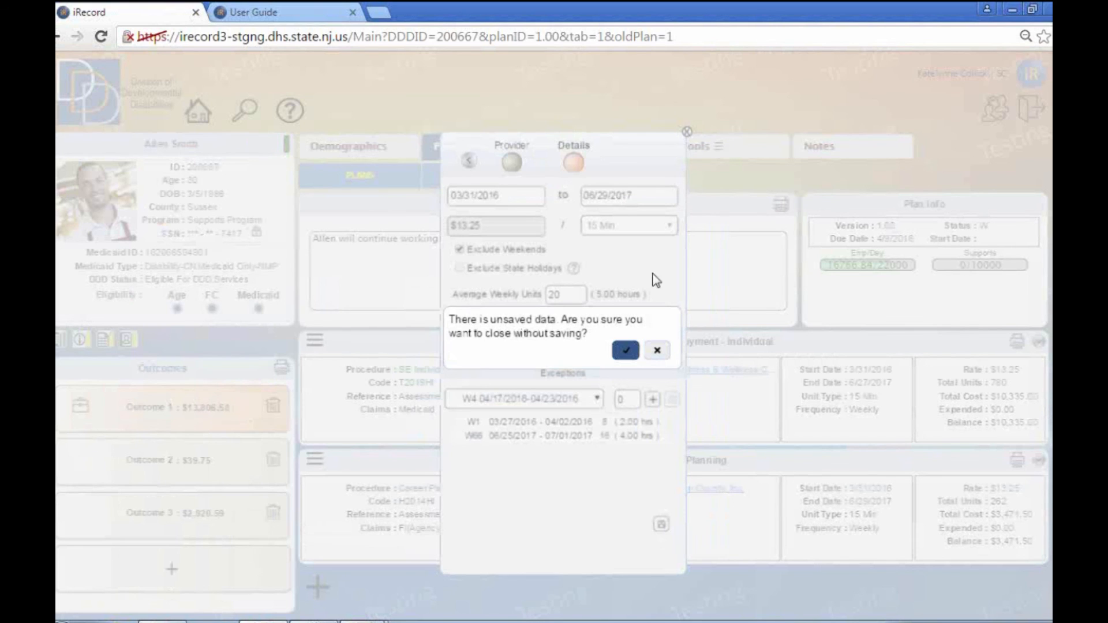
mouse_move(625, 350)
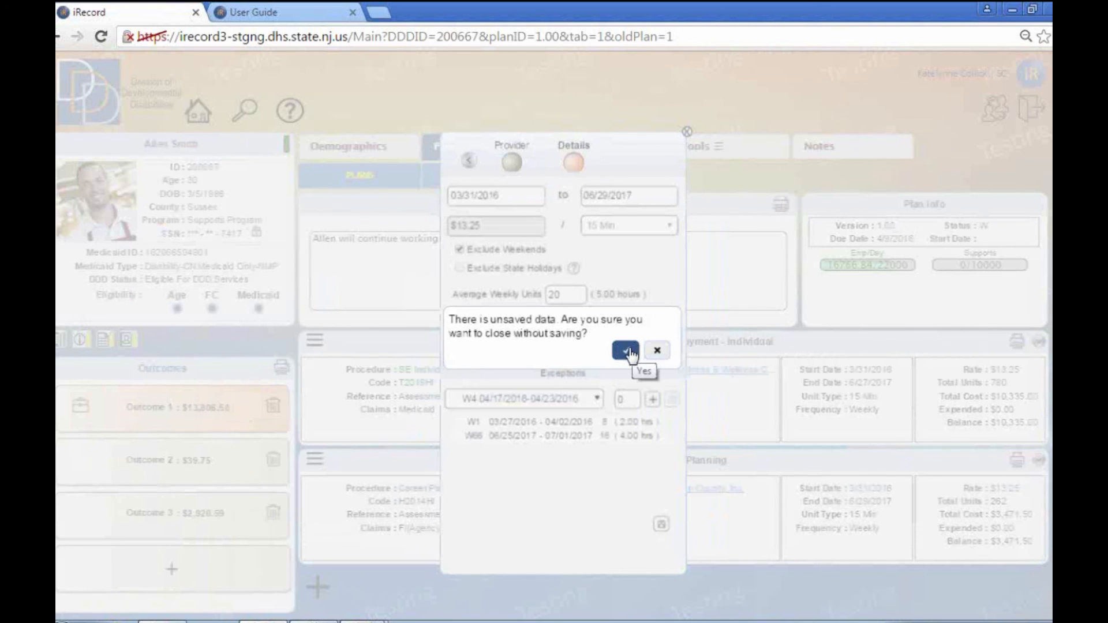